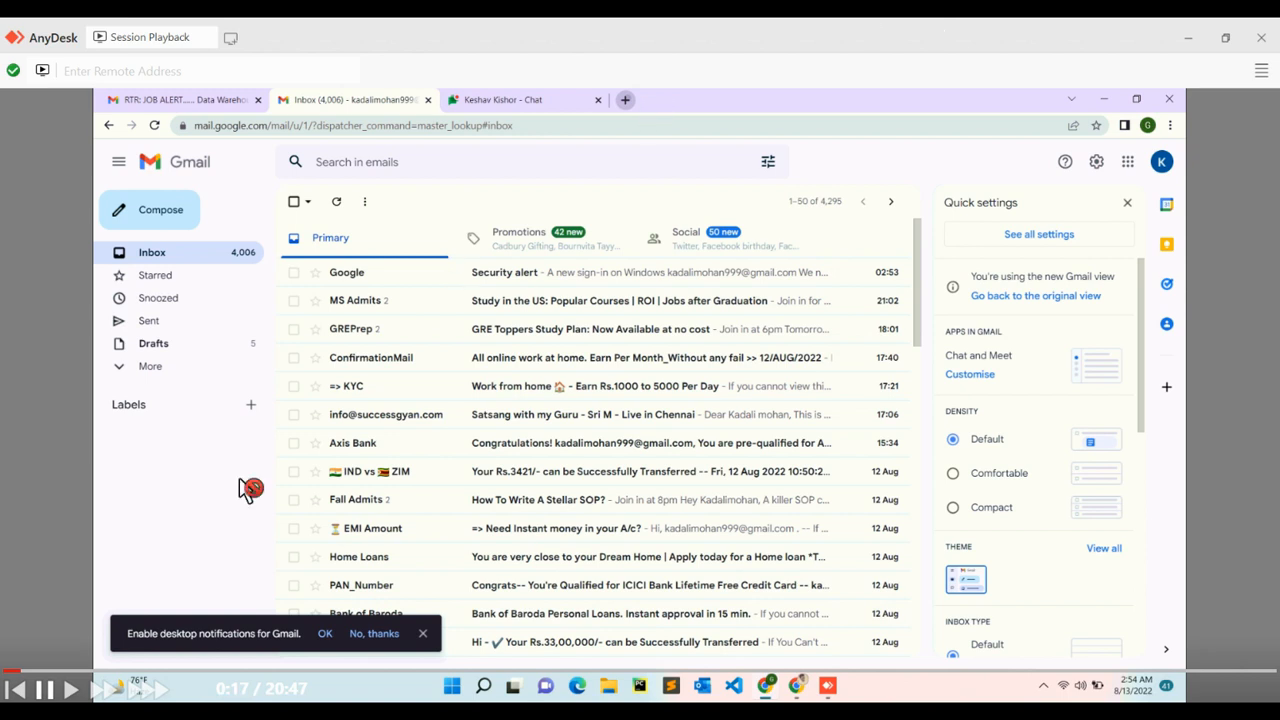
mouse_move(65, 695)
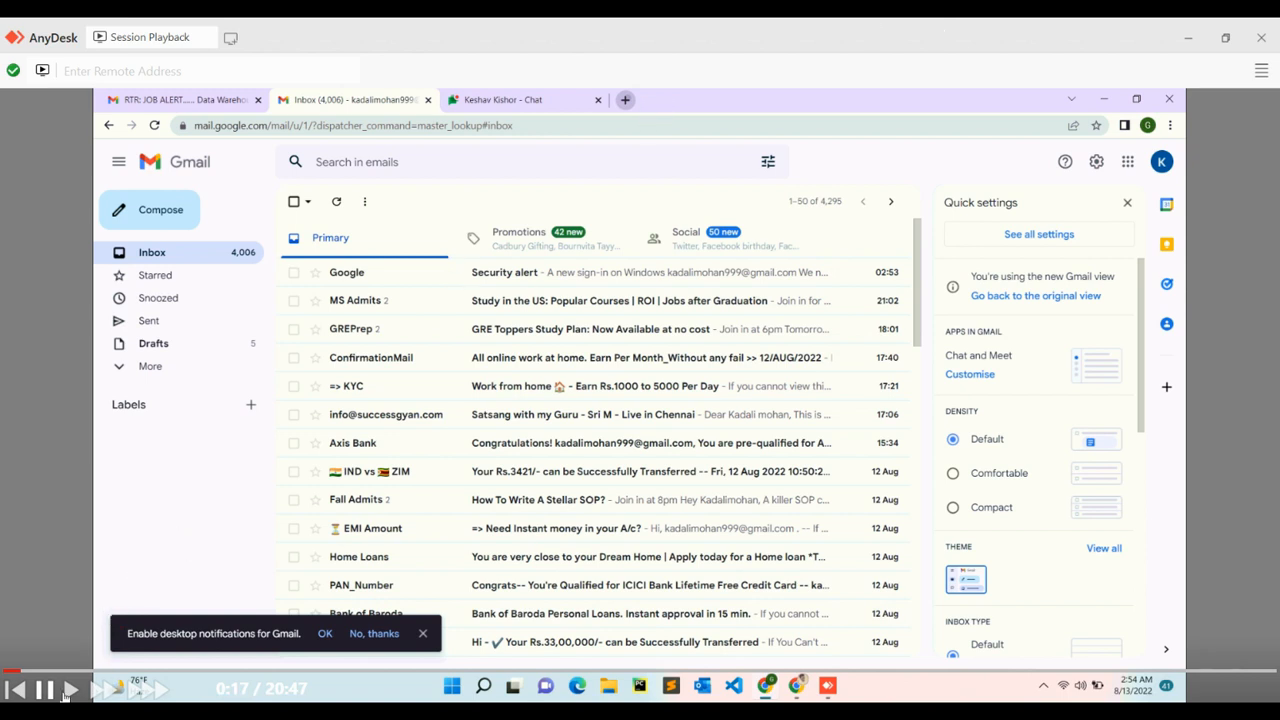
Step: Start a new browser tab heading to linkedin.com from the Gmail inbox
left_click(625, 99)
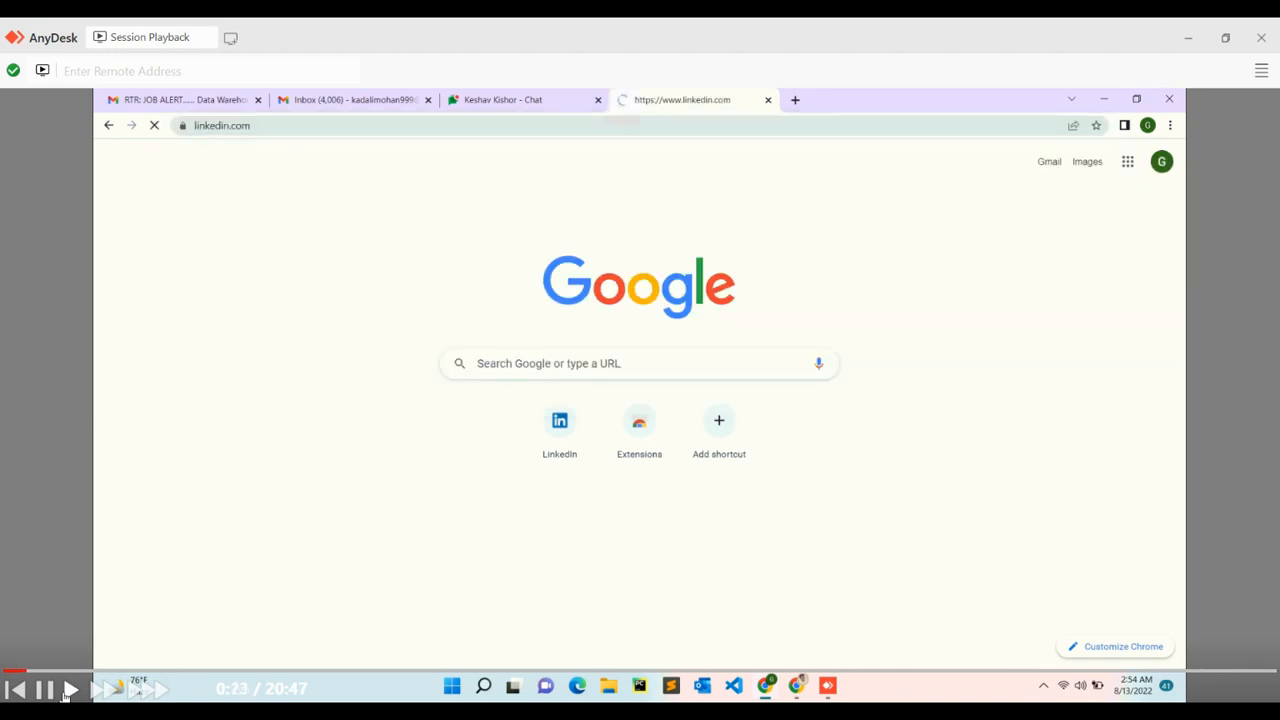
Step: Launch Notepad from the Windows search box
left_click(559, 420)
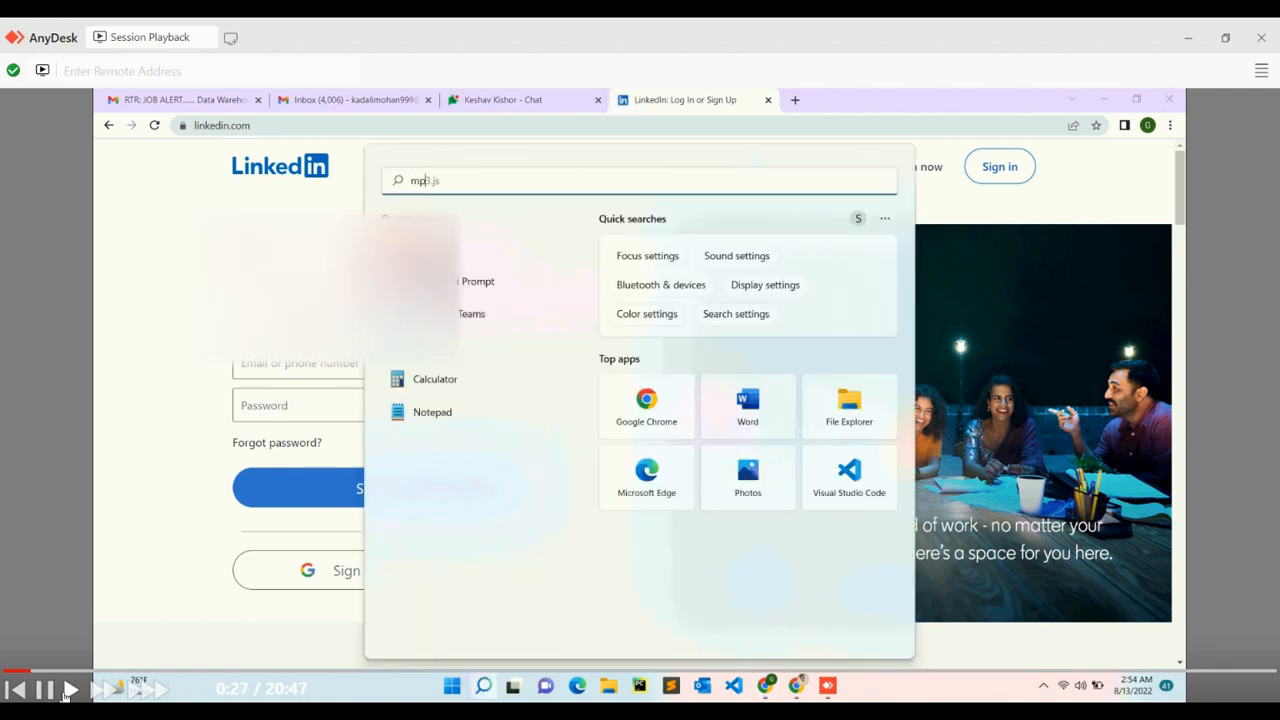
type("m")
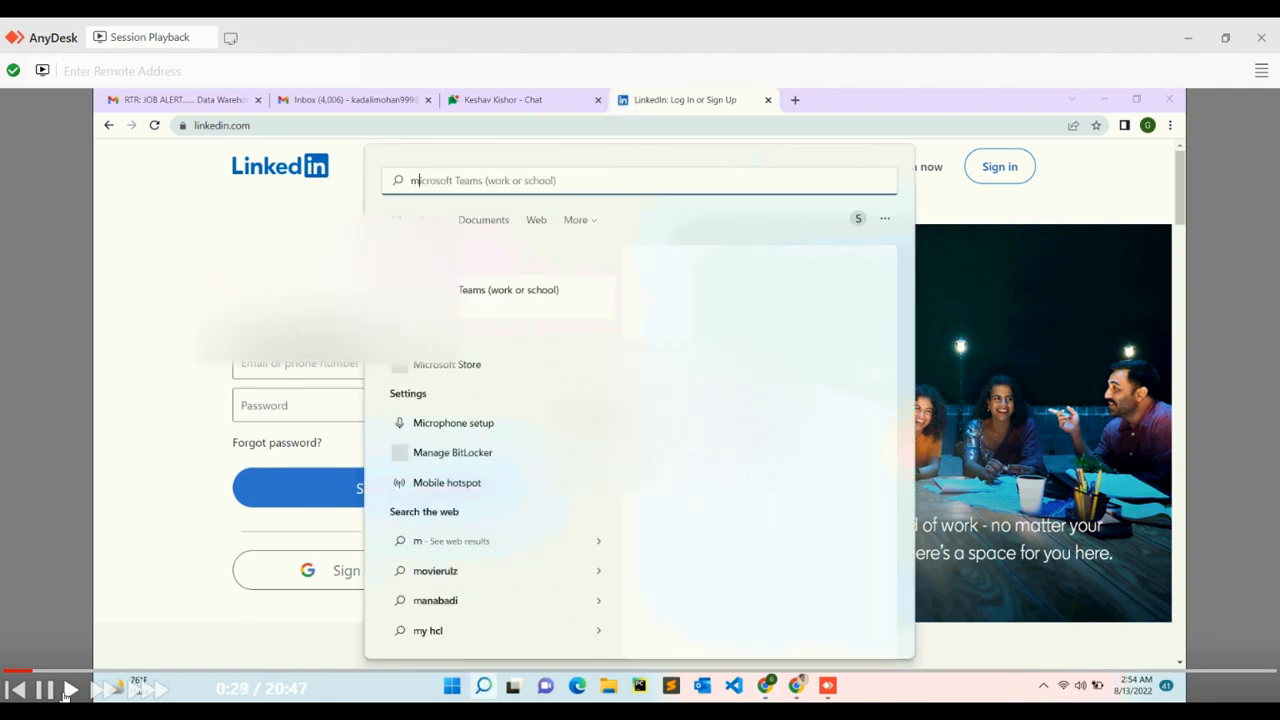
type("notea")
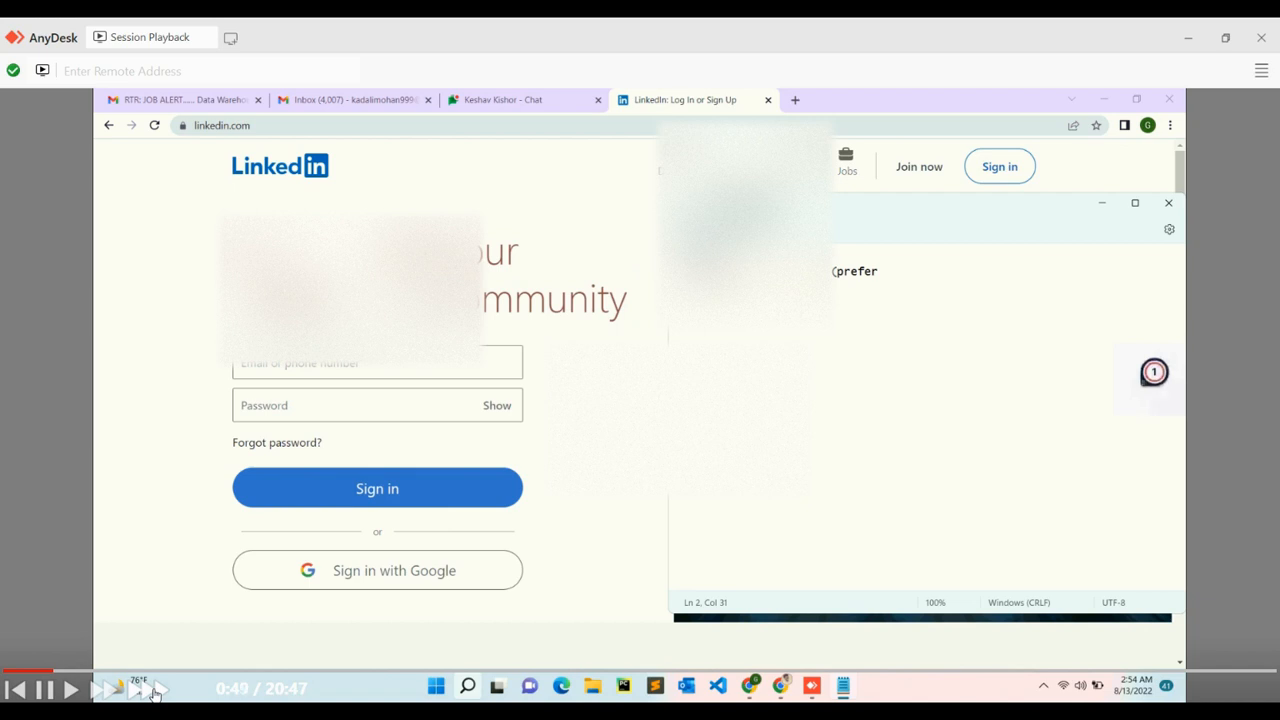
Step: Write the tip: use an email id you do not use a lot and login with "sign in with google"
type("email id which you sd")
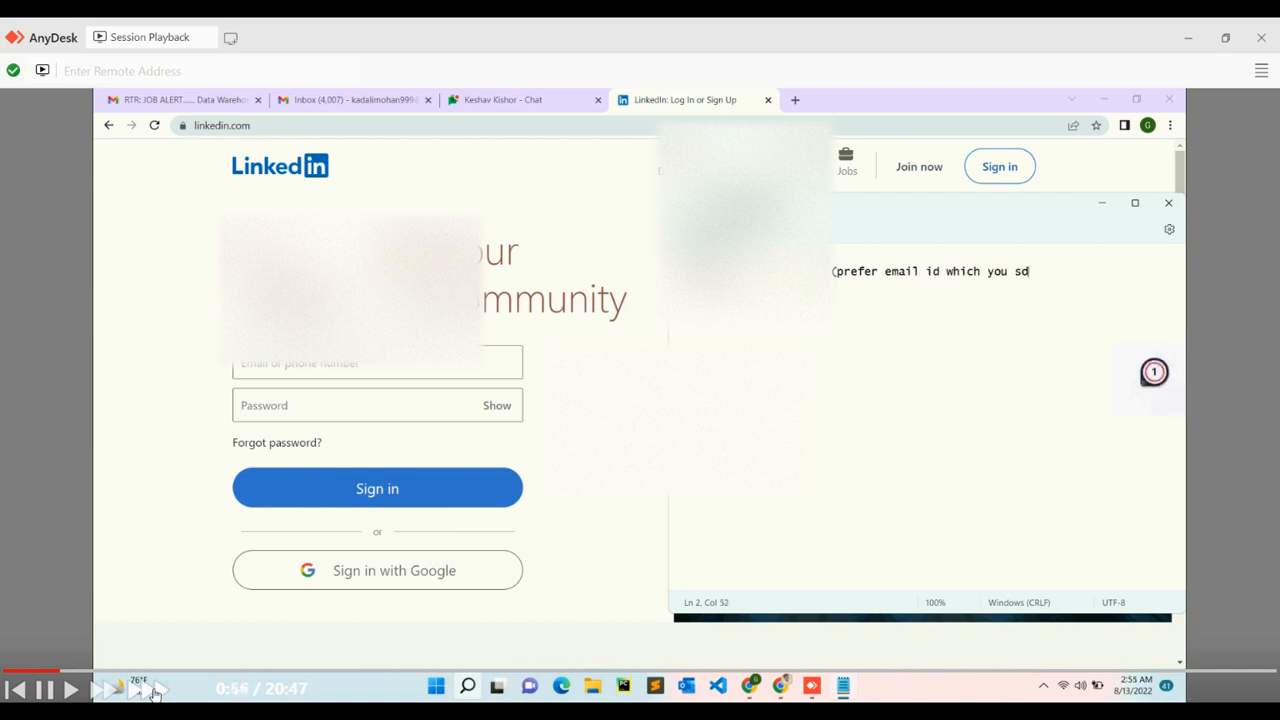
type("do not u")
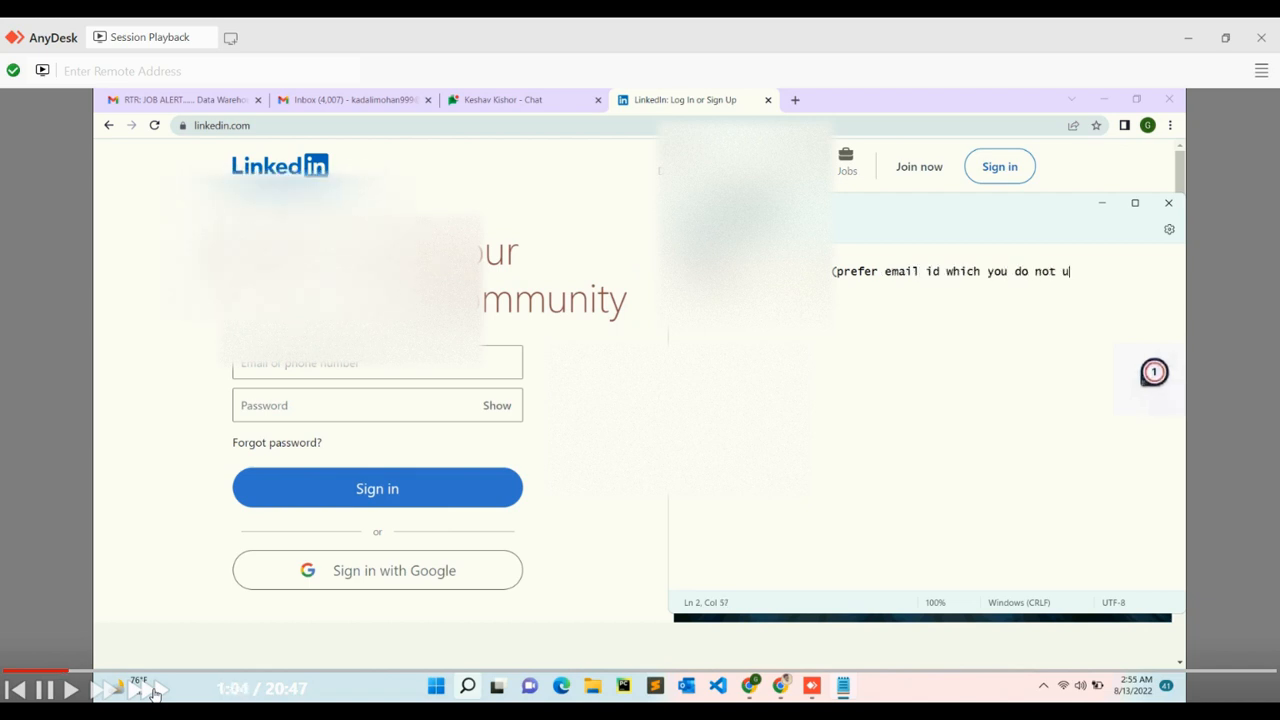
type("se a lot)")
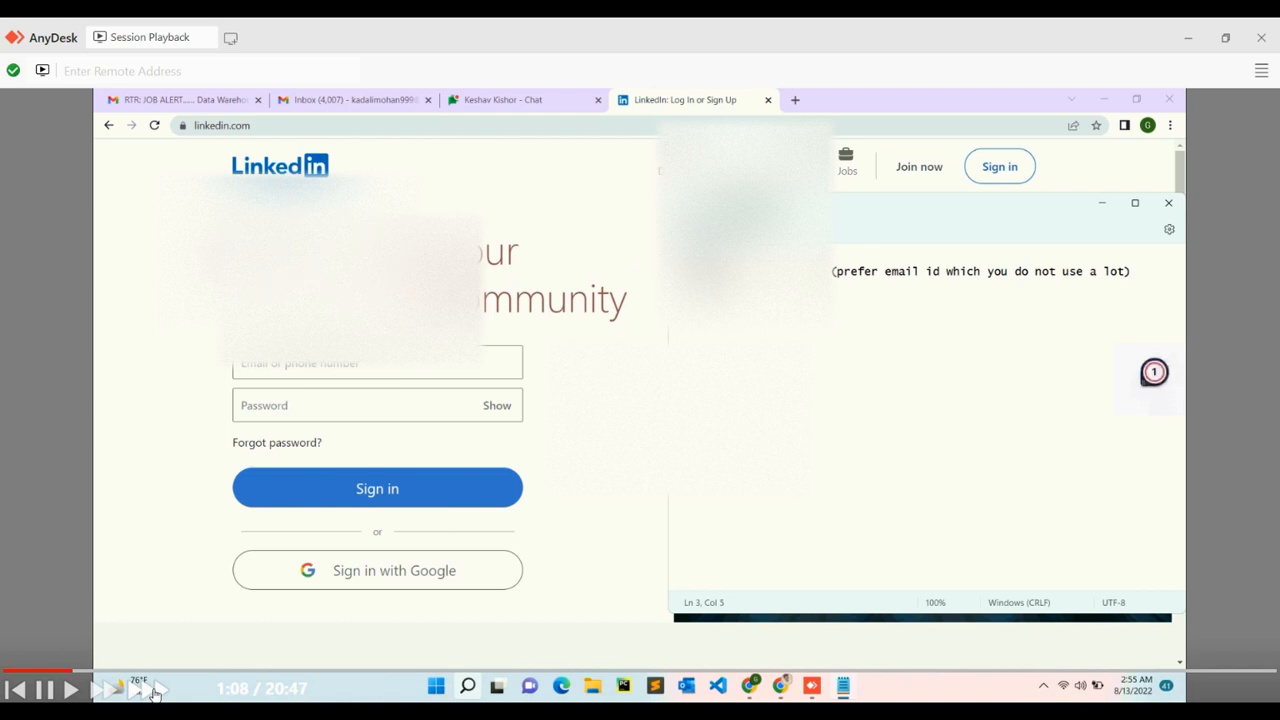
type("and try to")
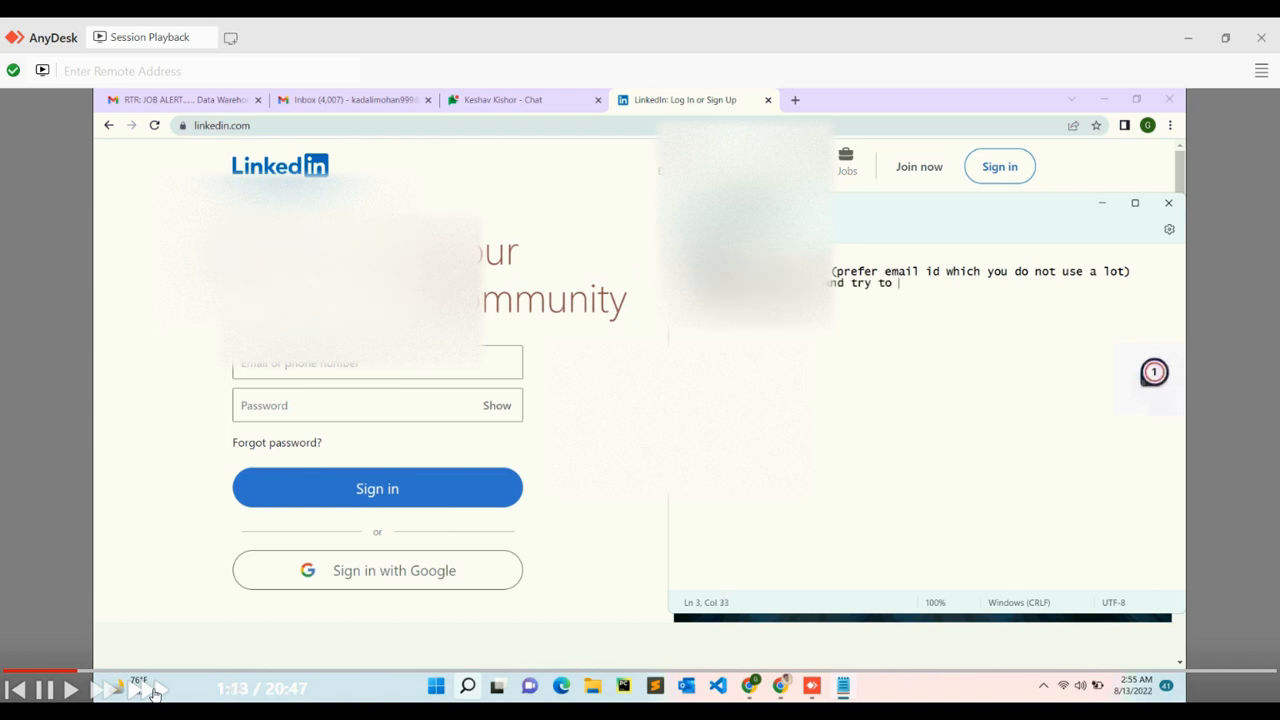
type("login that using \"")
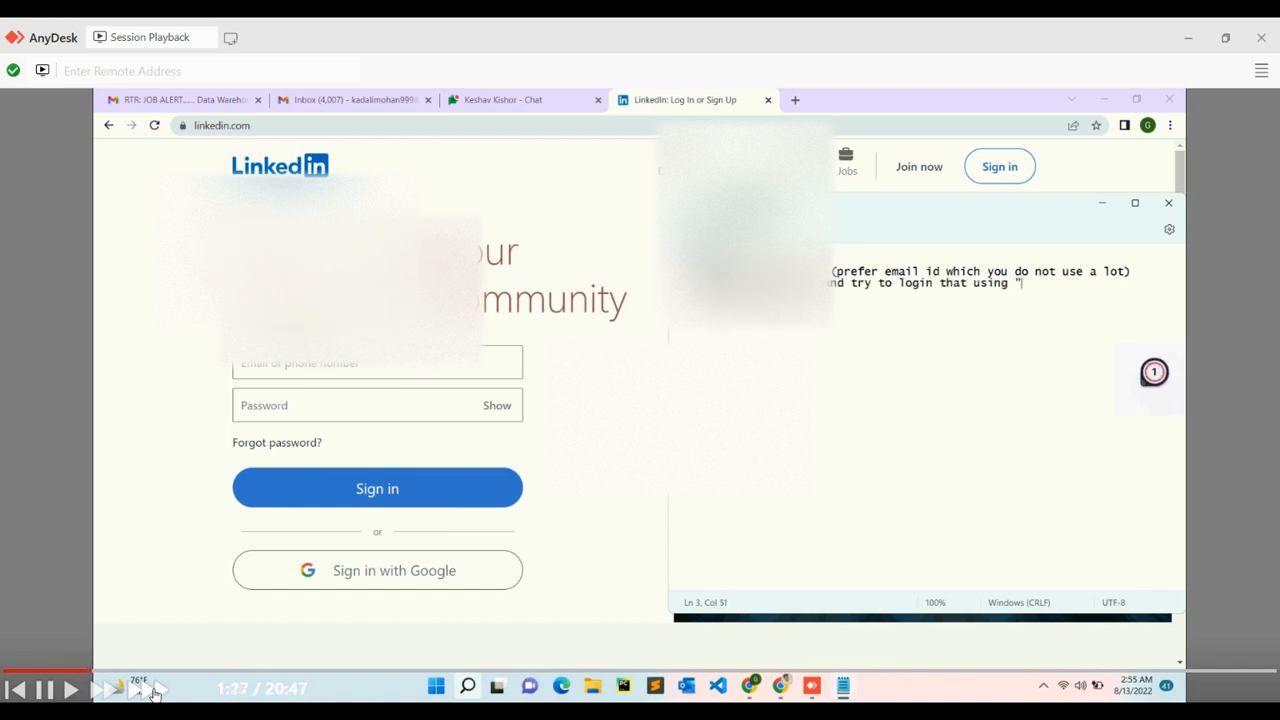
type("sign in with google")
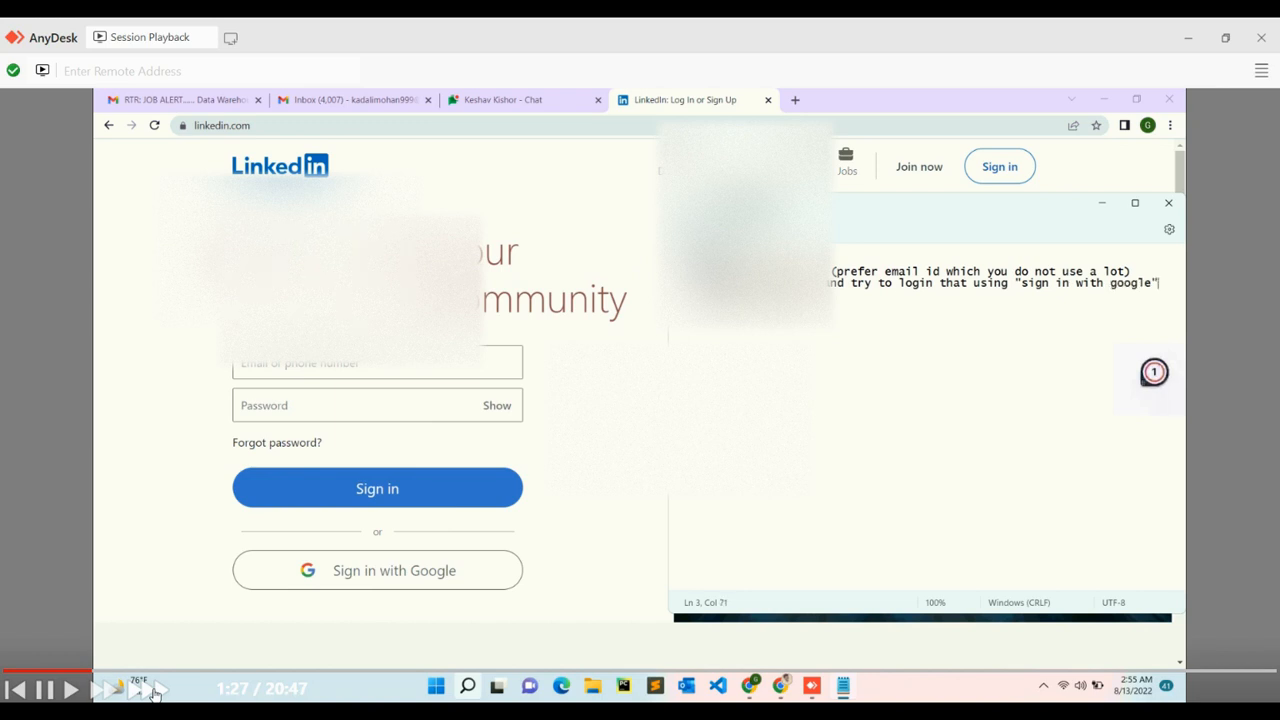
Step: Join LinkedIn via Sign in with Google and reach the welcome location step with United States
left_click(377, 570)
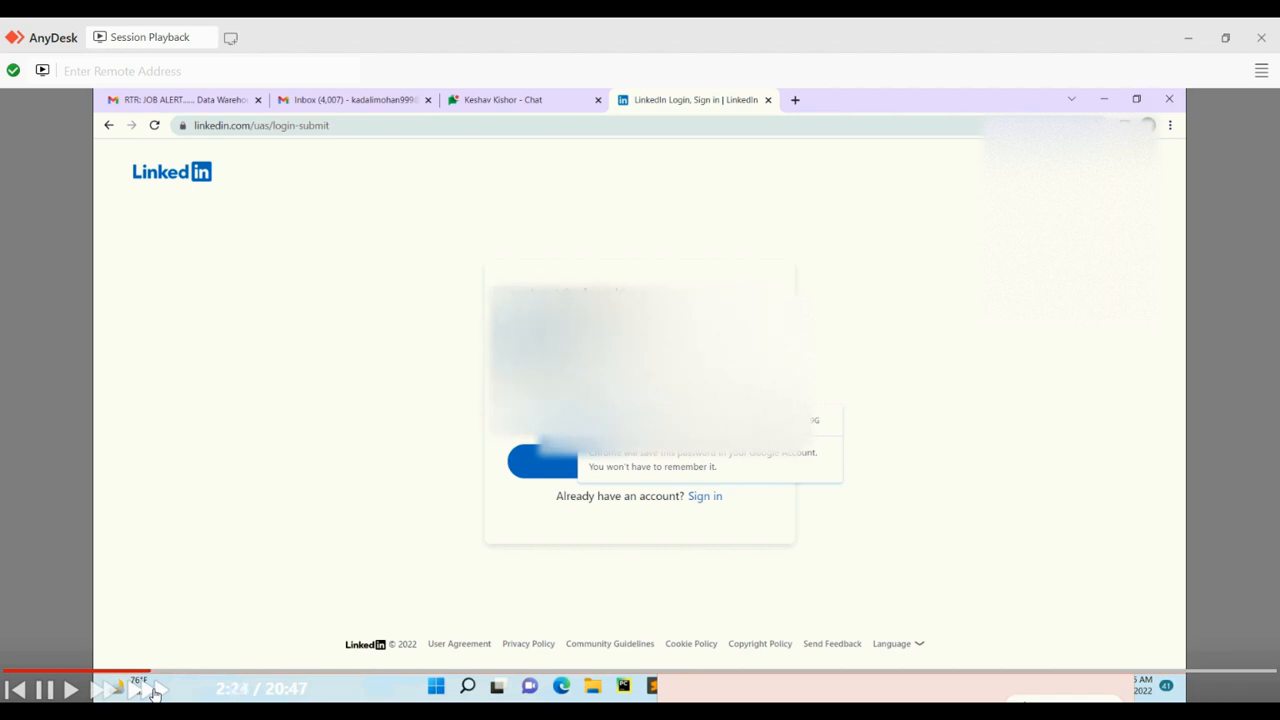
left_click(639, 461)
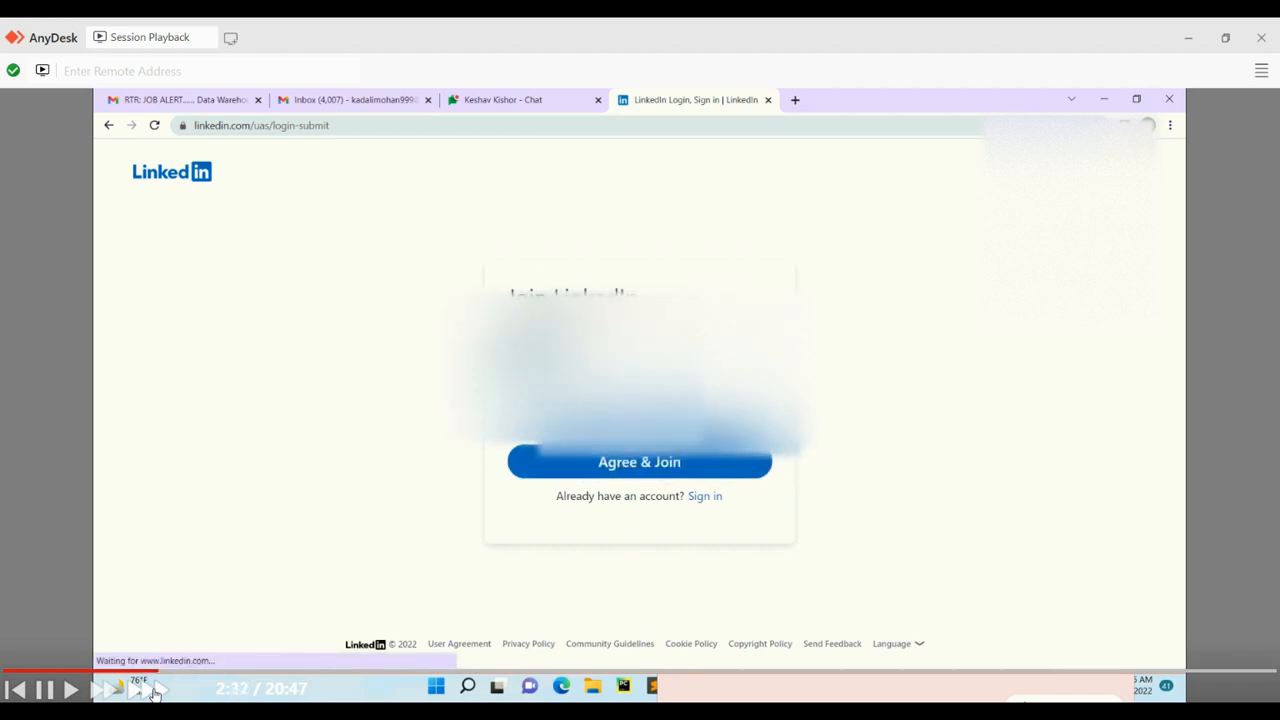
left_click(639, 461)
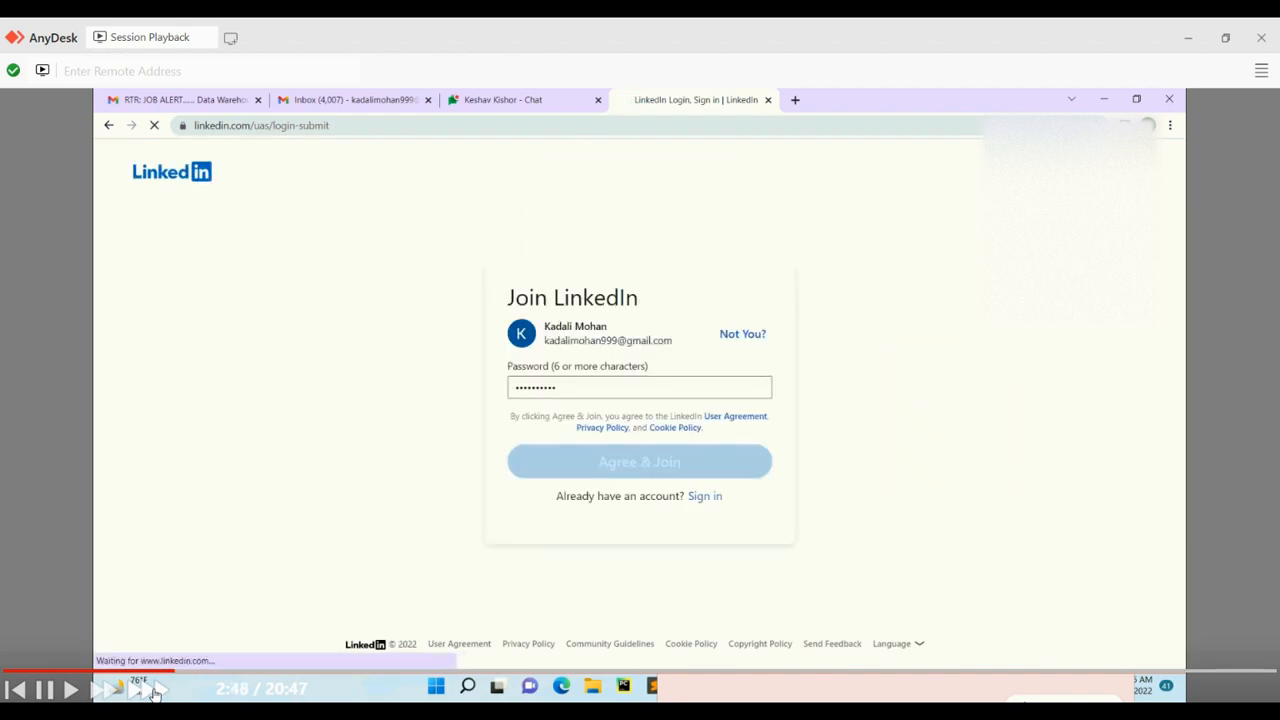
left_click(639, 461)
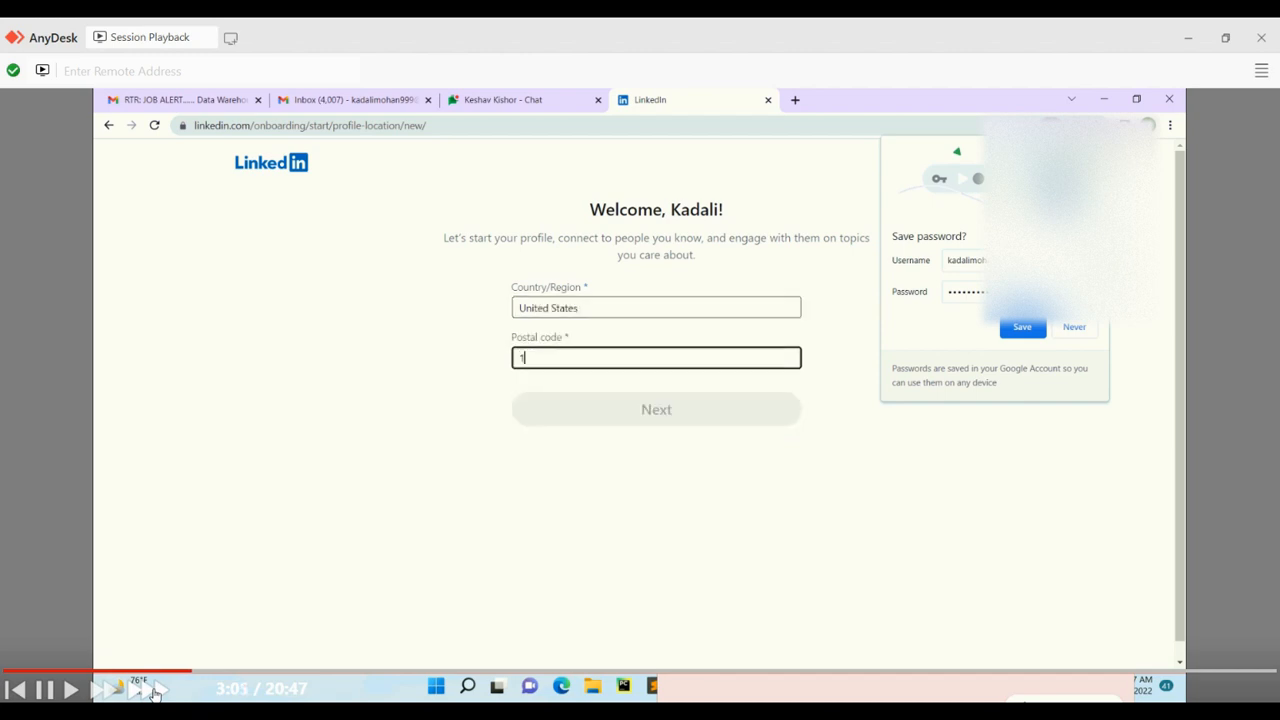
Step: Enter postal code ending 0001 and job title .NET DEVELOPER with employment type and company
type("0001")
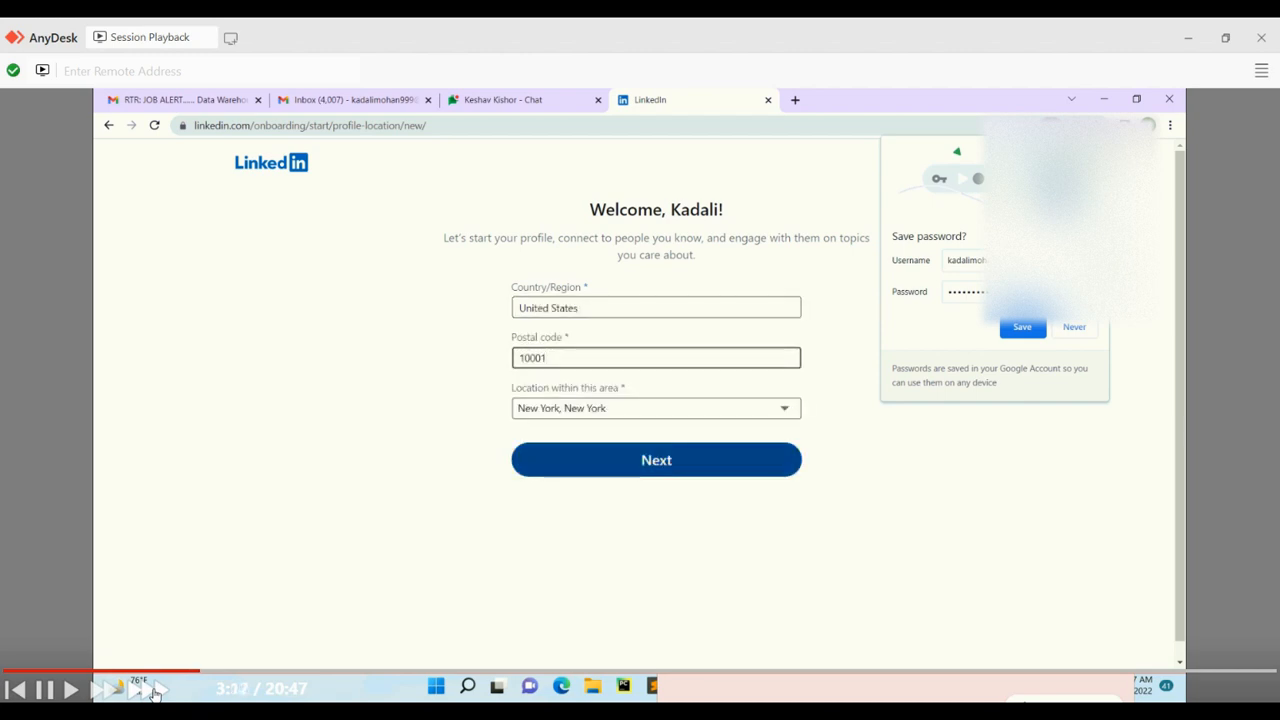
left_click(656, 459)
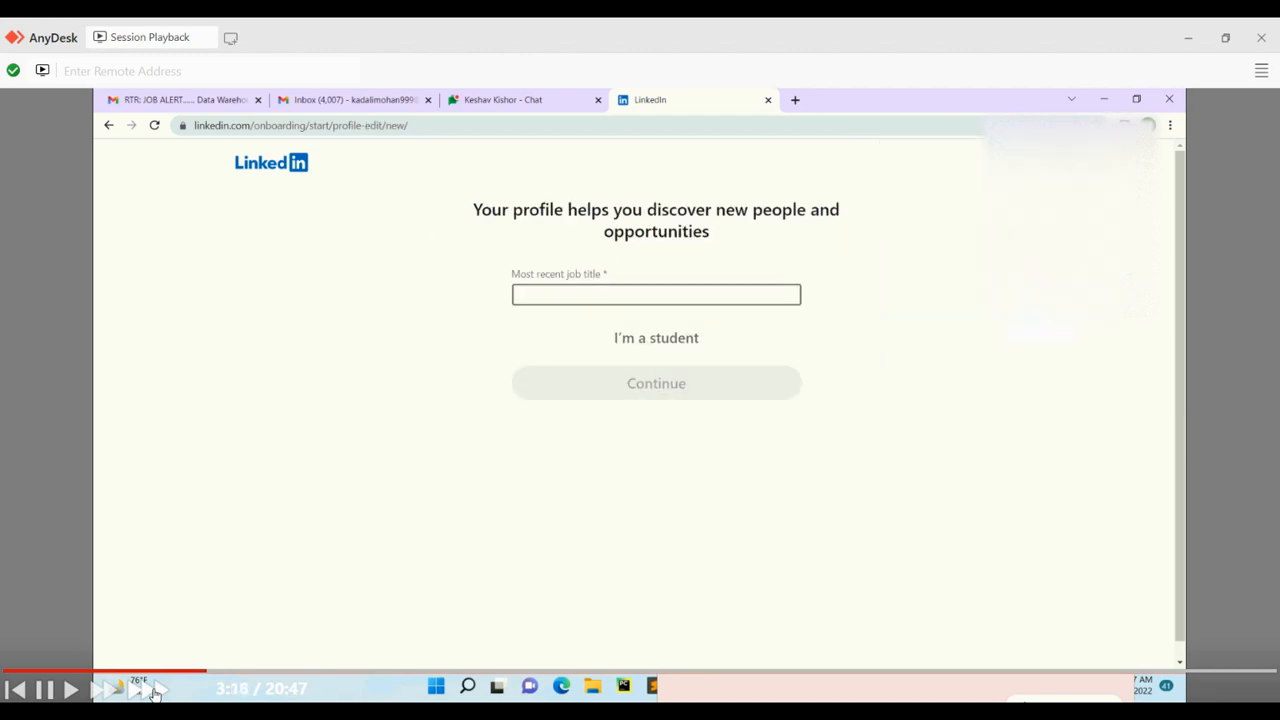
type(".NET DEVELOPER")
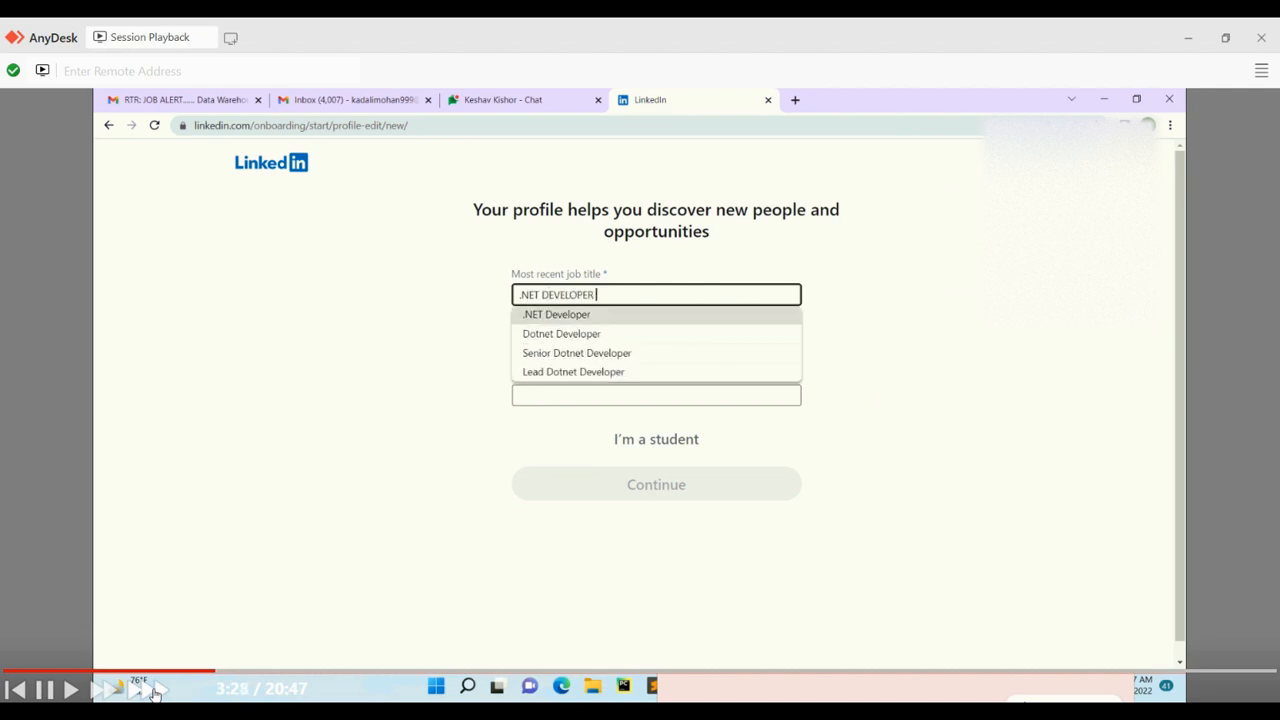
left_click(576, 352)
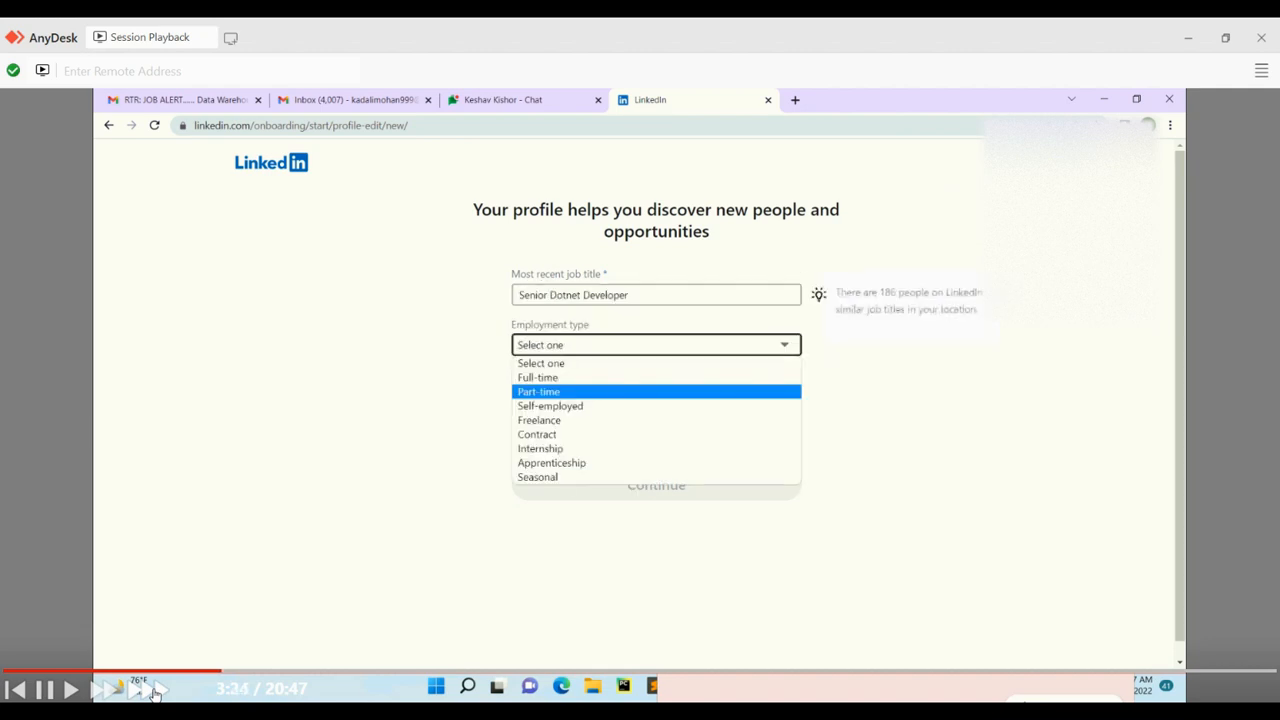
left_click(538, 377)
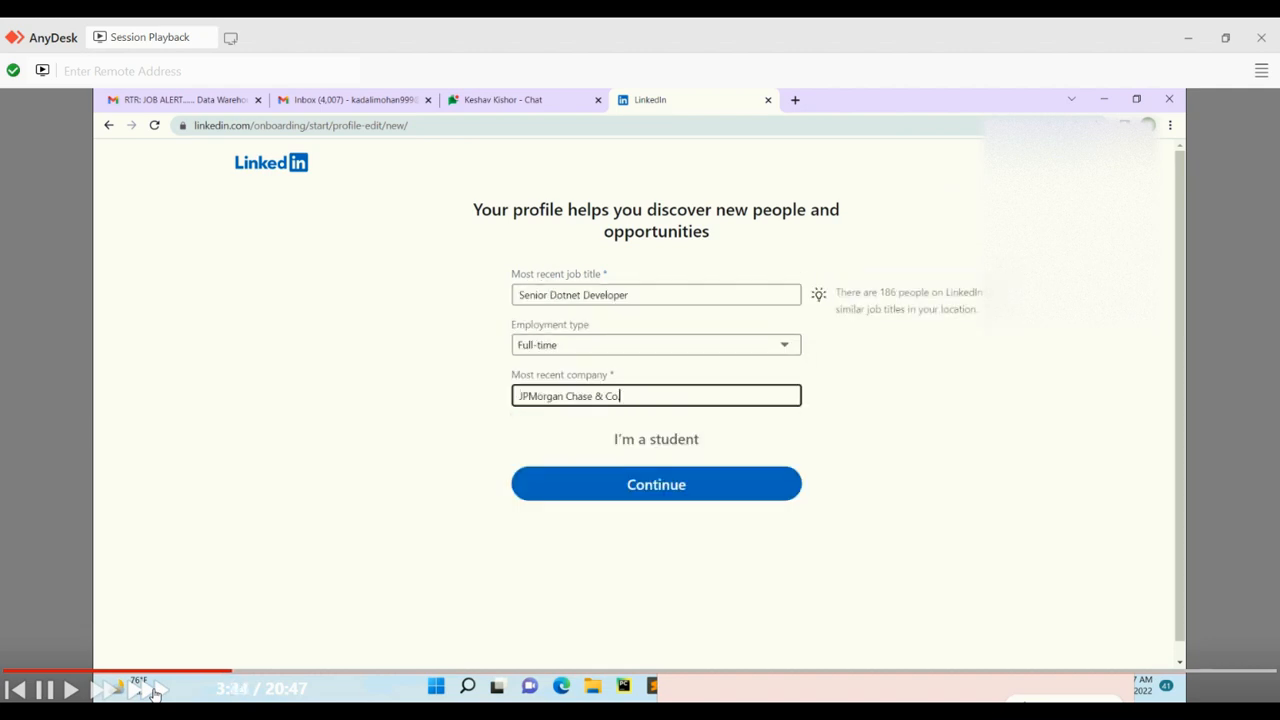
Step: Set job preferences for New Jersey, open to remote work, and continue to suggested connections
left_click(656, 484)
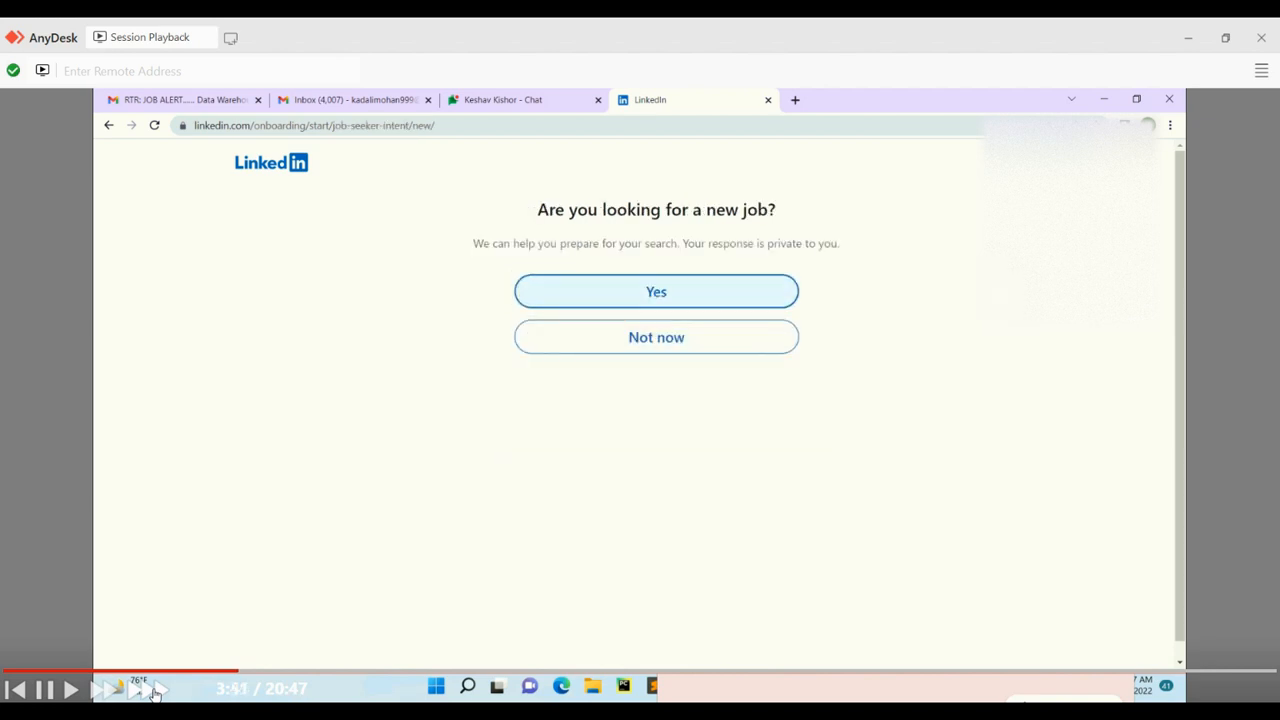
left_click(656, 291)
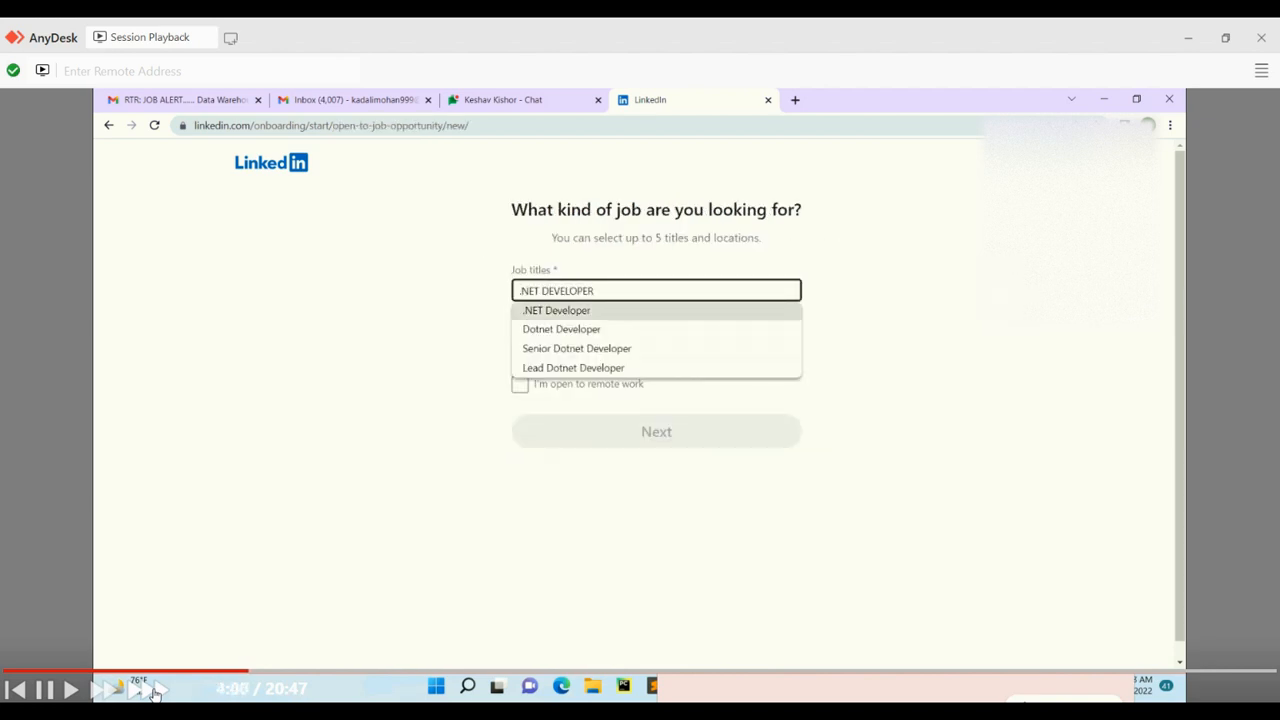
left_click(576, 348)
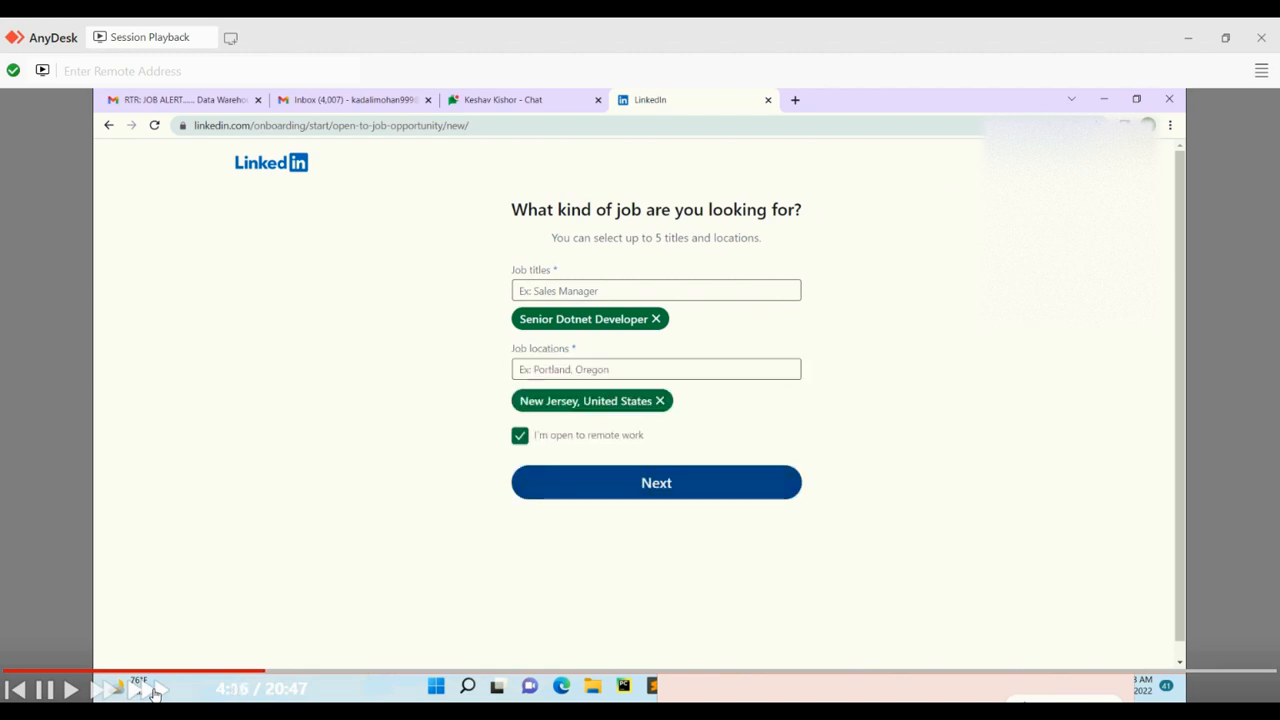
left_click(656, 482)
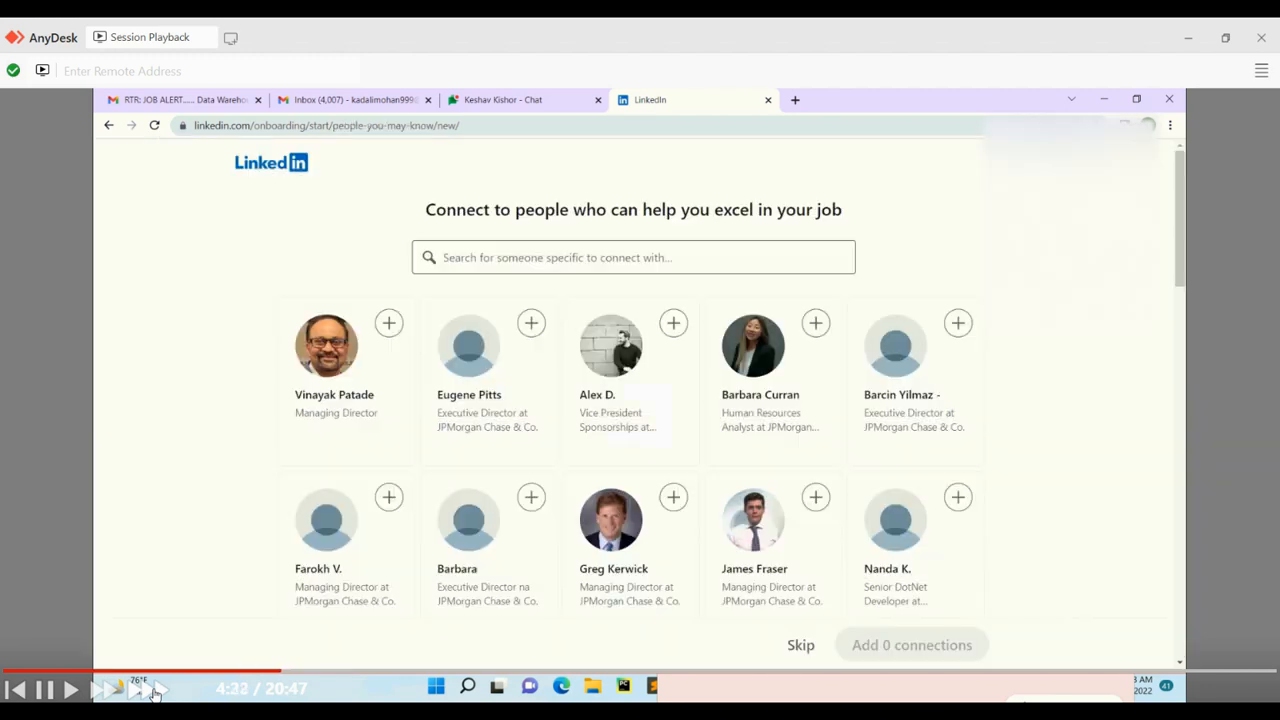
Step: Skip the suggested connections to land on the open-to-work profile
scroll("down", 3)
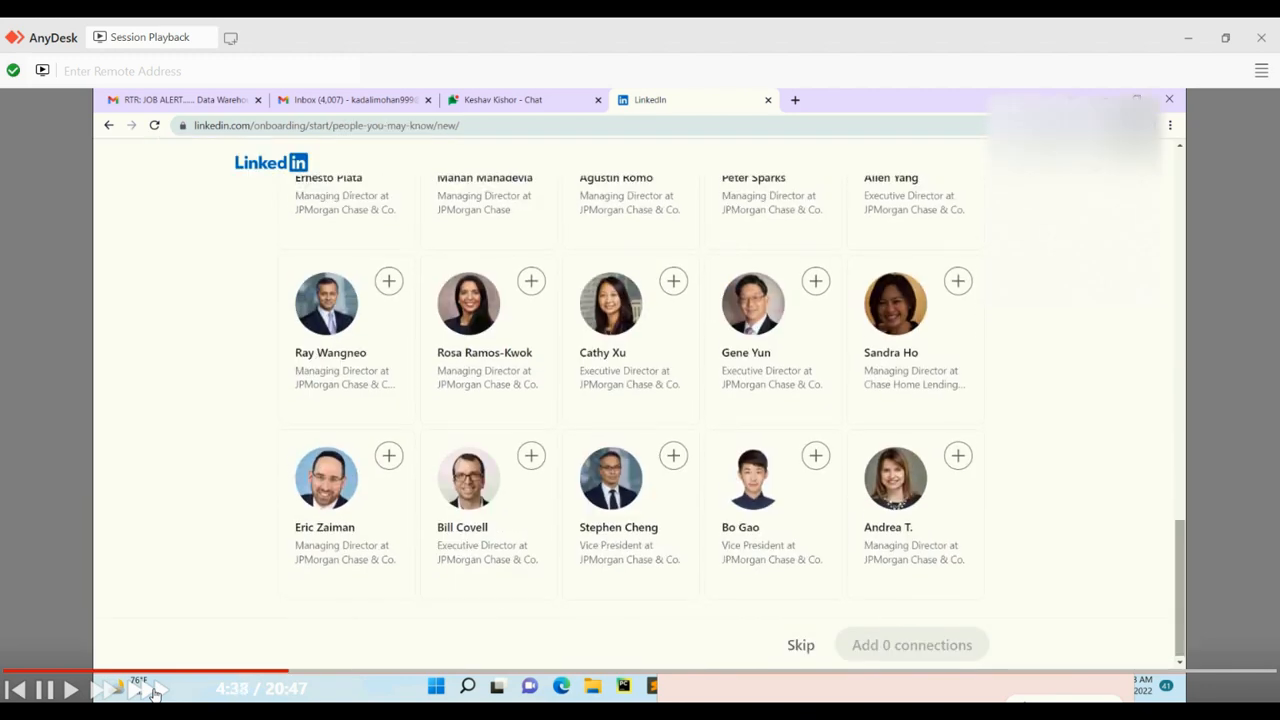
left_click(800, 644)
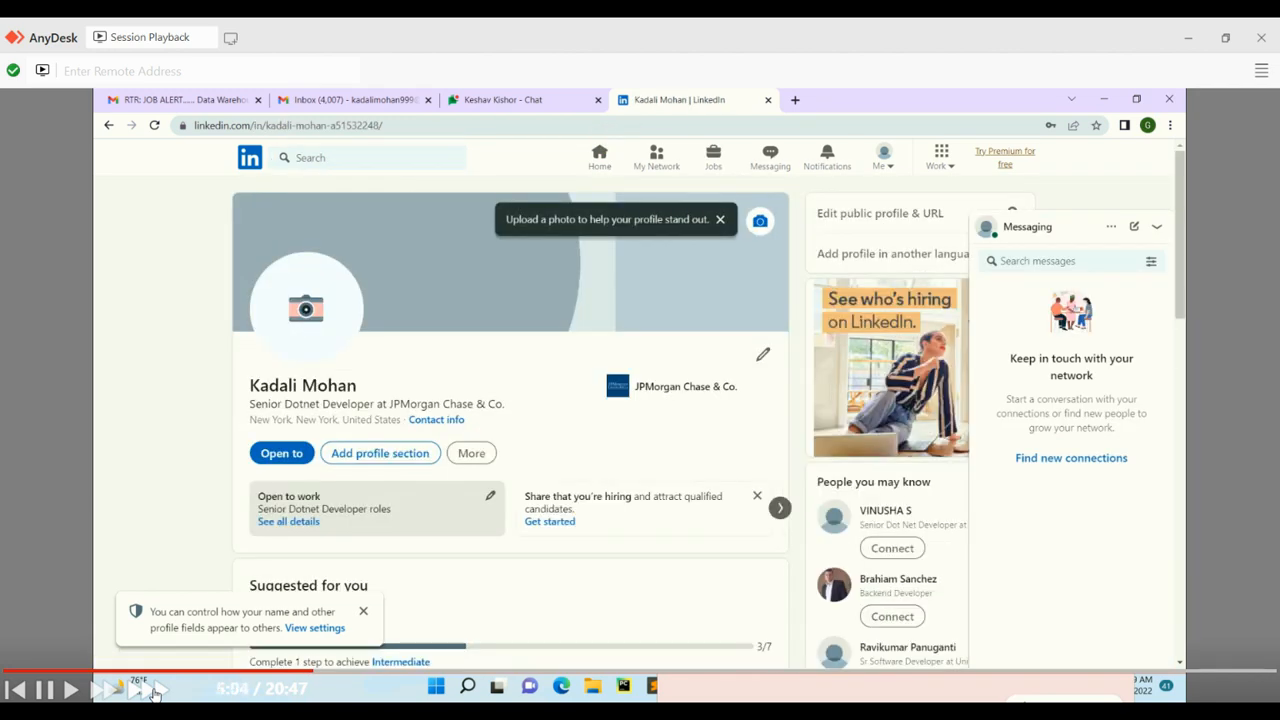
Step: Edit the JPMorgan Chase experience to start Jan 2012 – Present and save it
scroll("down", 3)
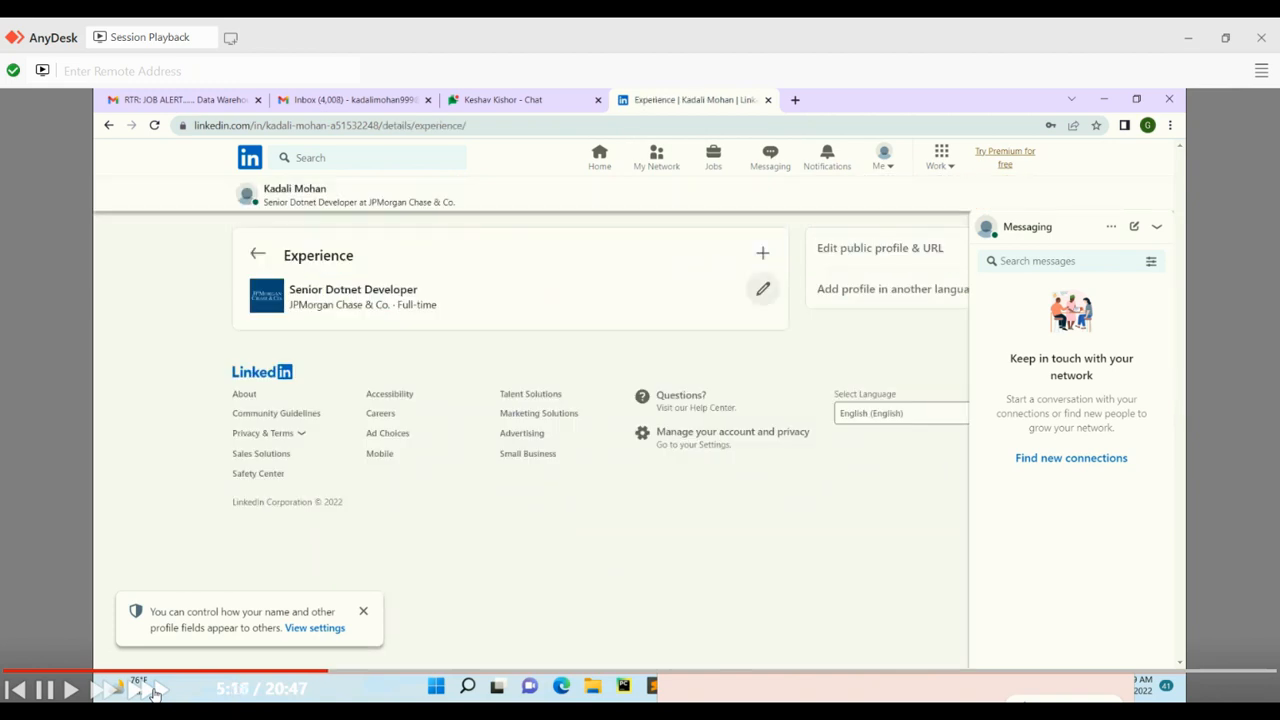
left_click(762, 289)
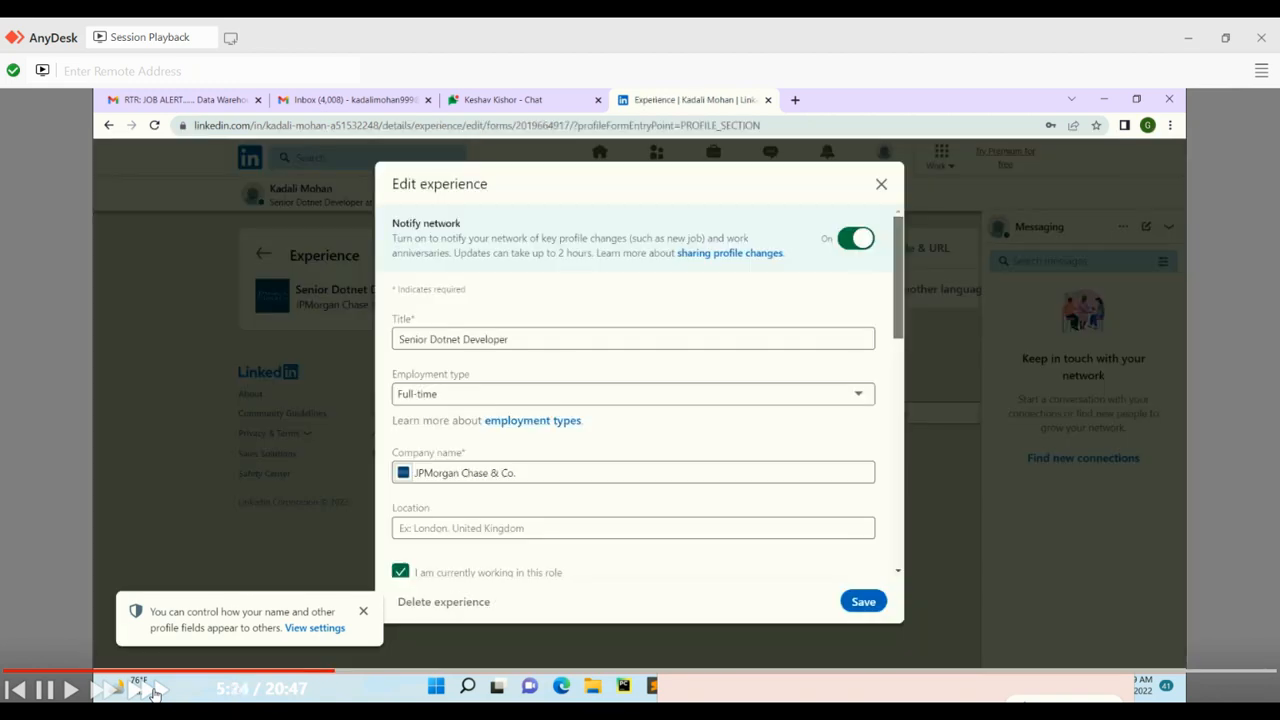
scroll("down", 3)
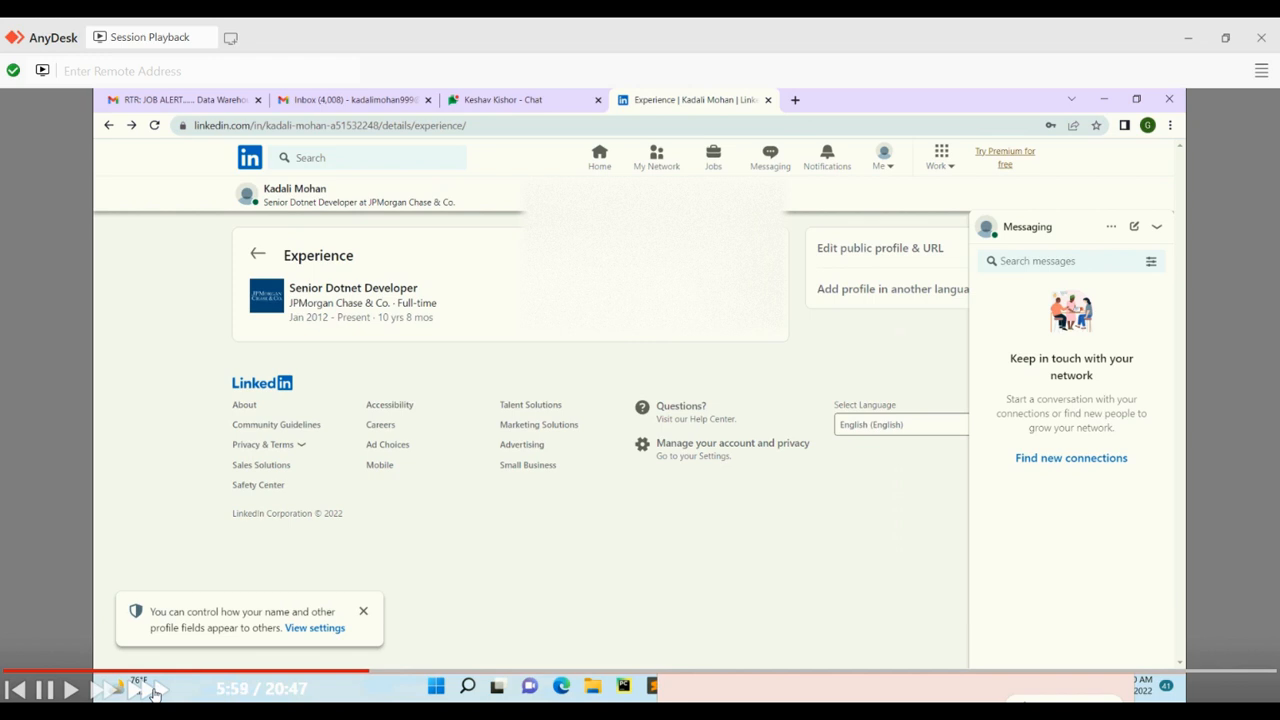
left_click(843, 686)
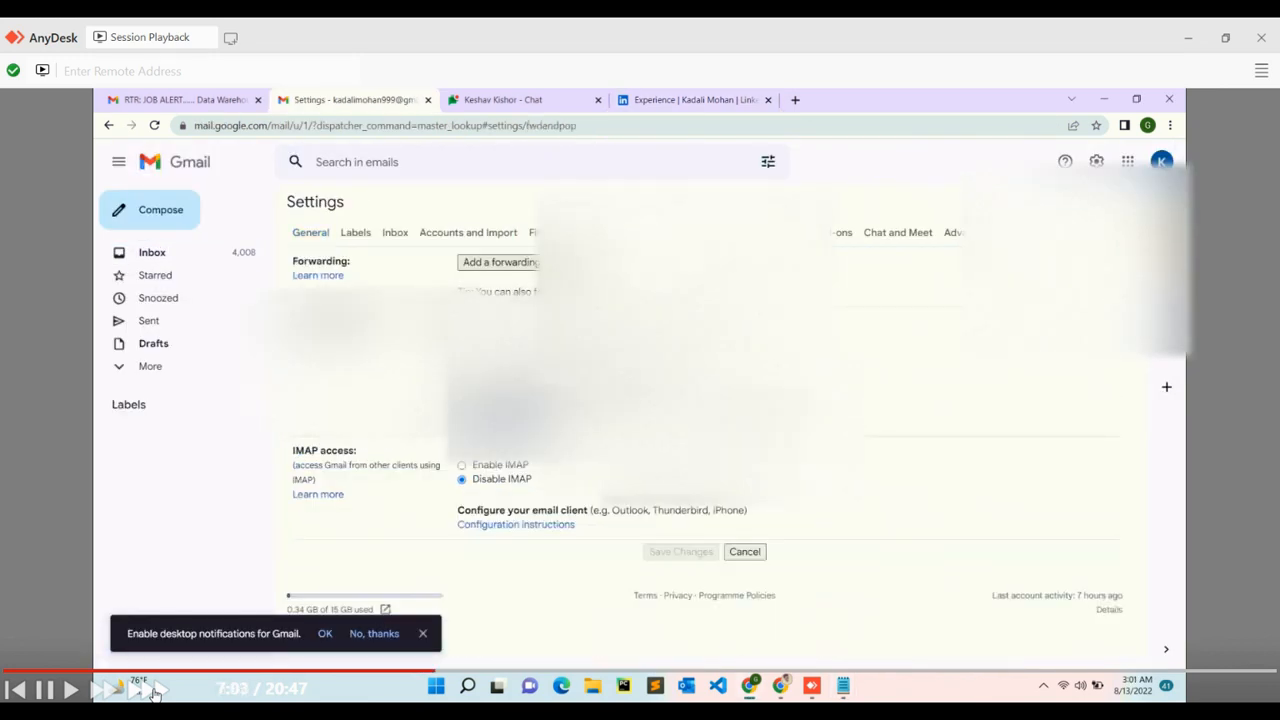
mouse_move(180, 99)
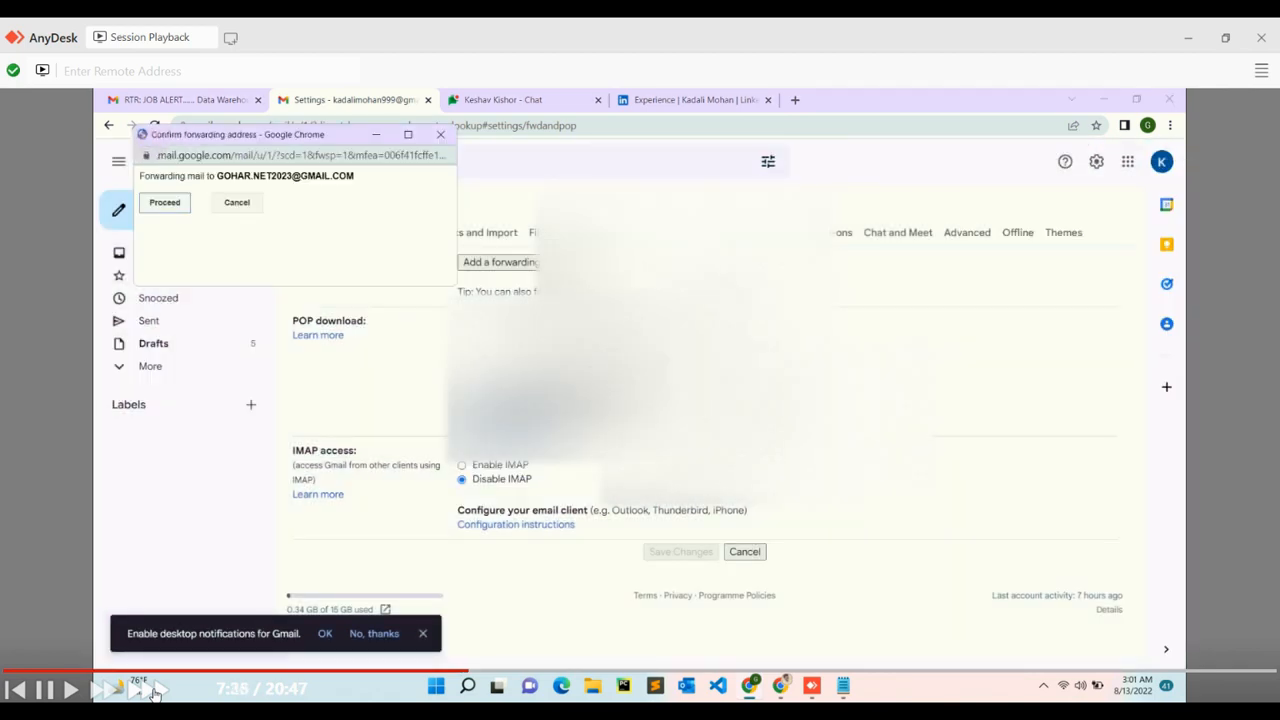
Step: Confirm the forwarding address and view its verification email in the receiving inbox
left_click(164, 202)
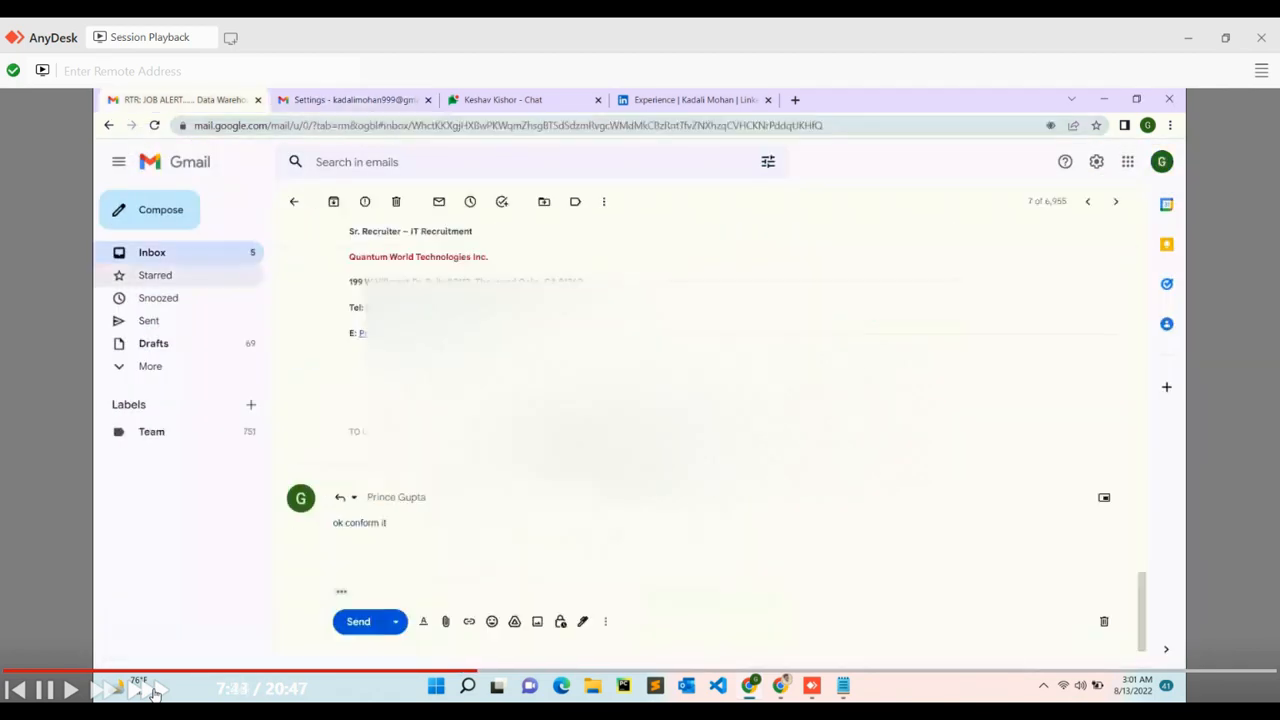
left_click(293, 201)
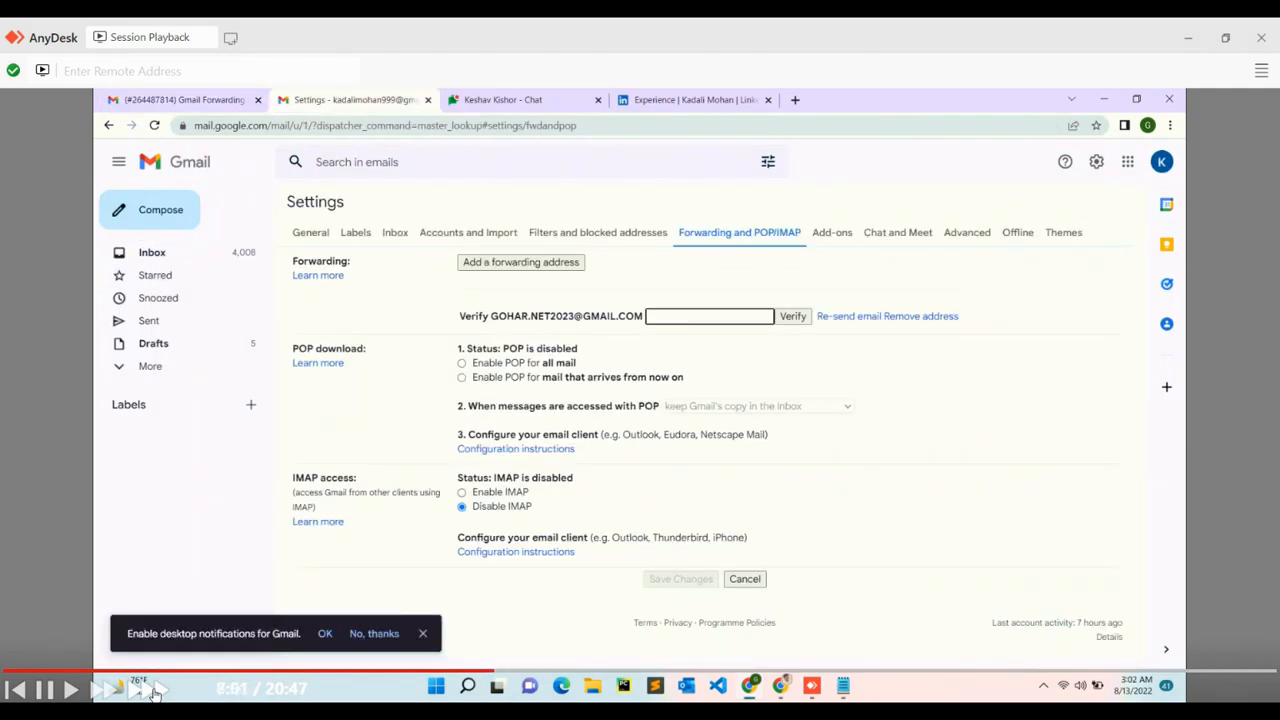
left_click(793, 316)
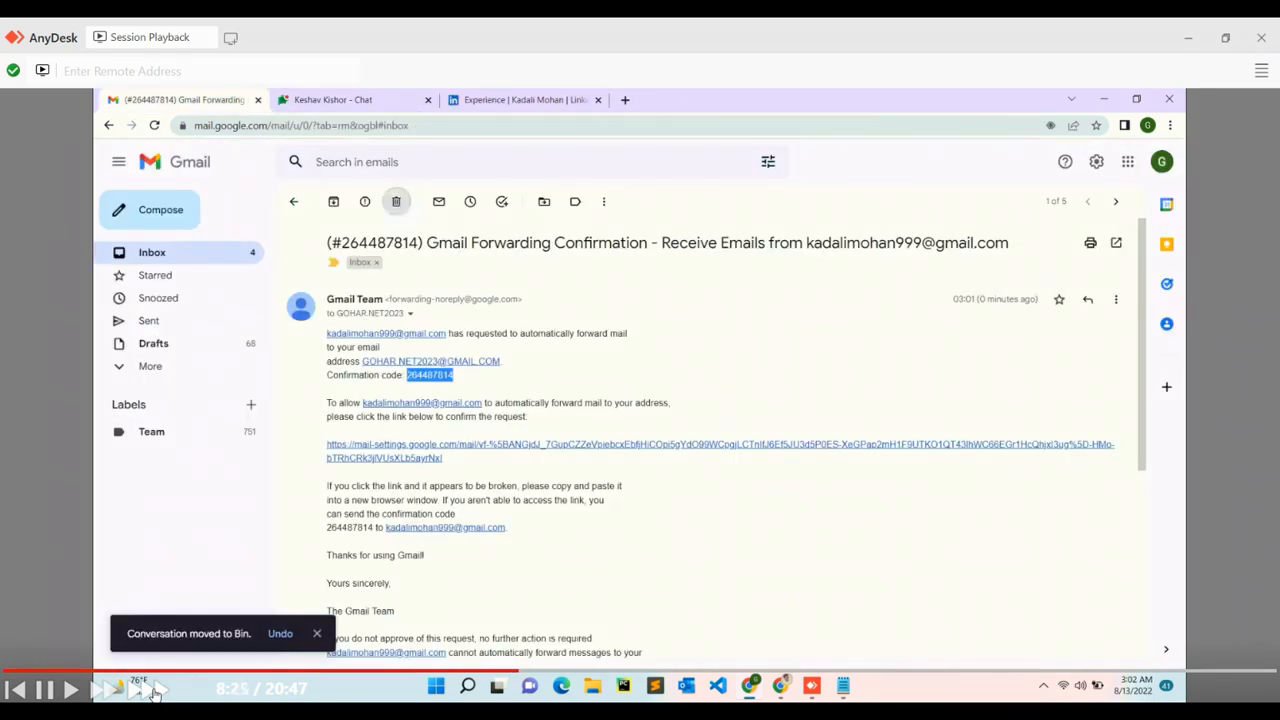
Step: Delete the forwarding confirmation email from the inbox
left_click(293, 201)
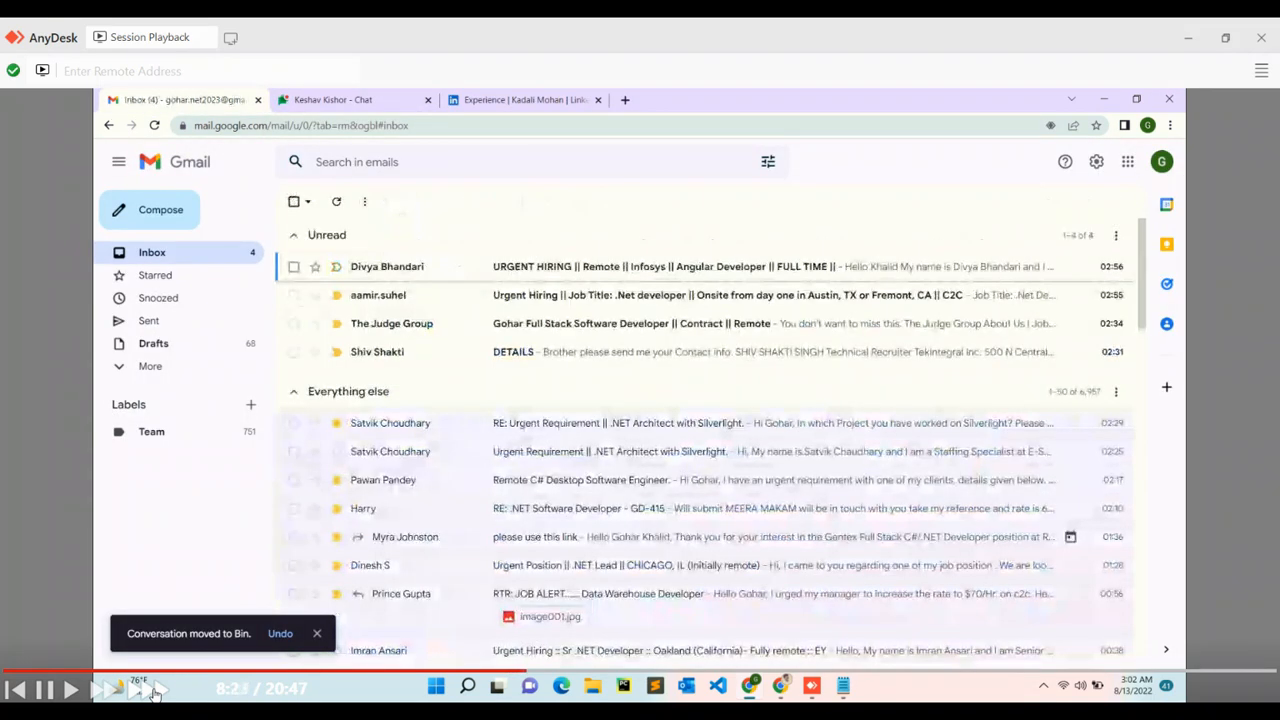
left_click(520, 99)
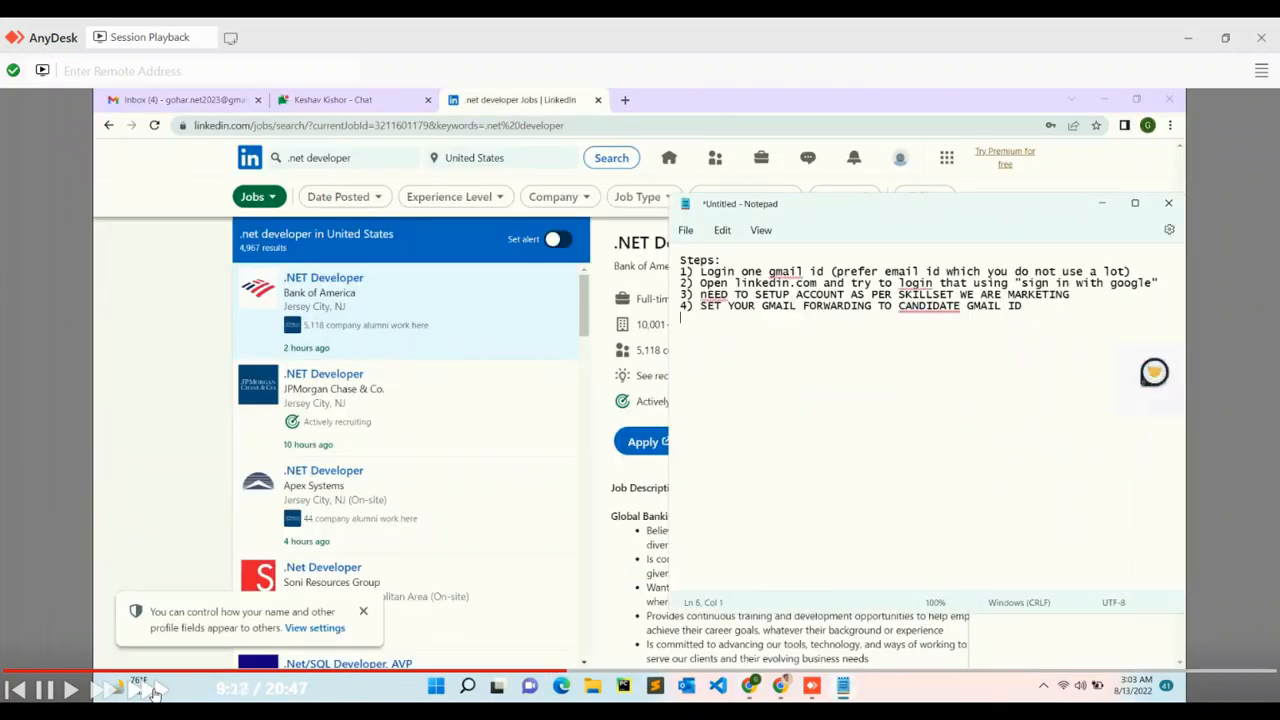
Step: Add note '5) start searching jobs in linkedin and apply' and minimize Notepad over LinkedIn Jobs
type("5) start searching jobs in l")
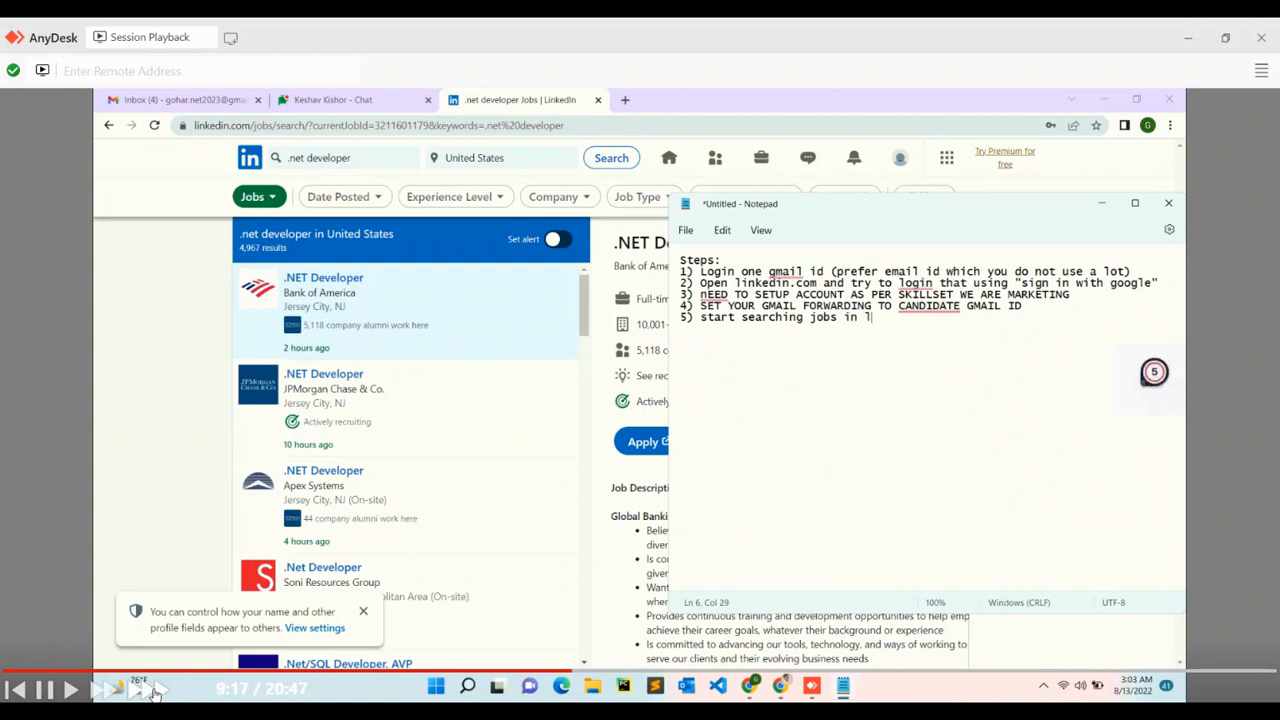
type("inkedin and apply")
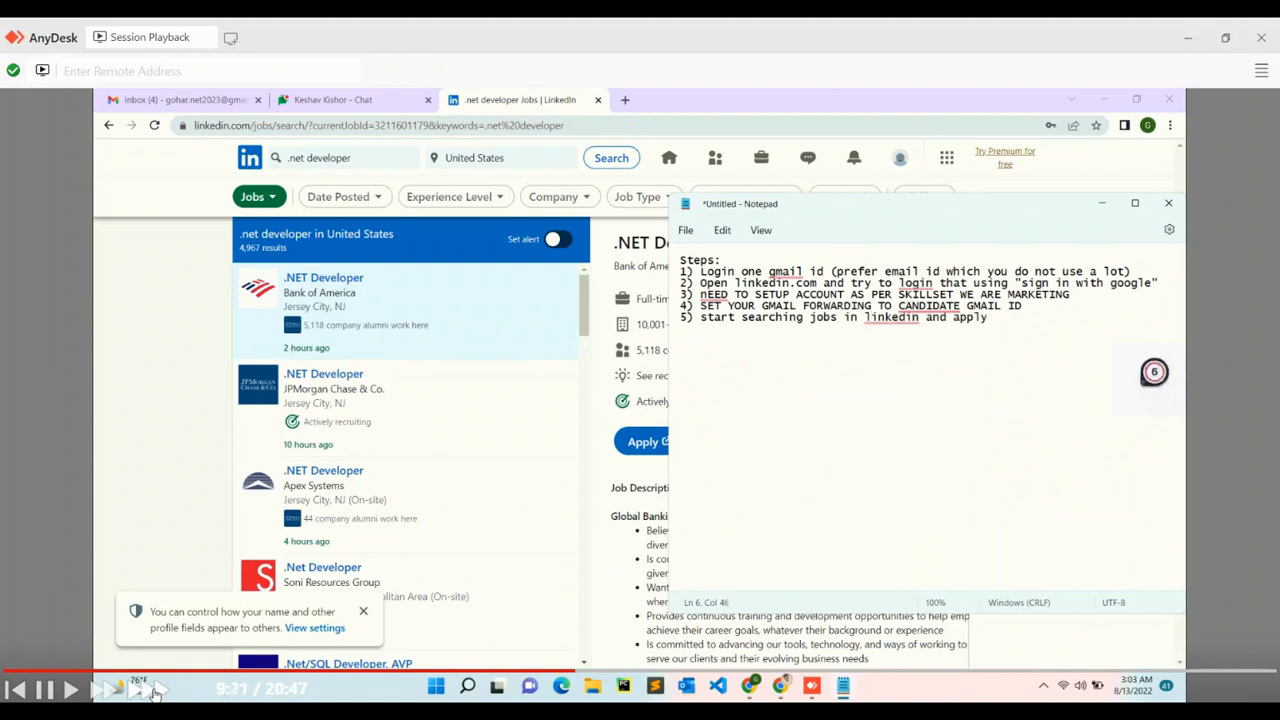
left_click(1168, 203)
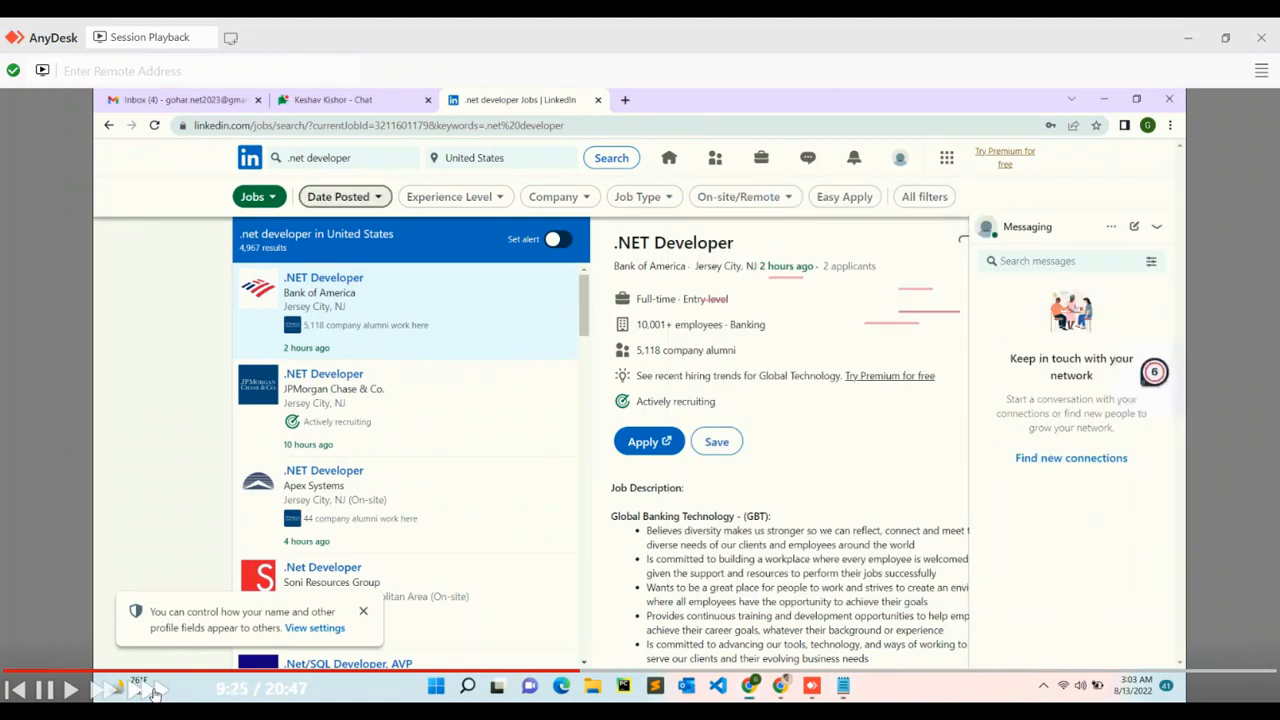
Step: Filter to past 24 hours, contract, Easy Apply jobs and begin Easy Apply on the Apexon posting
left_click(644, 196)
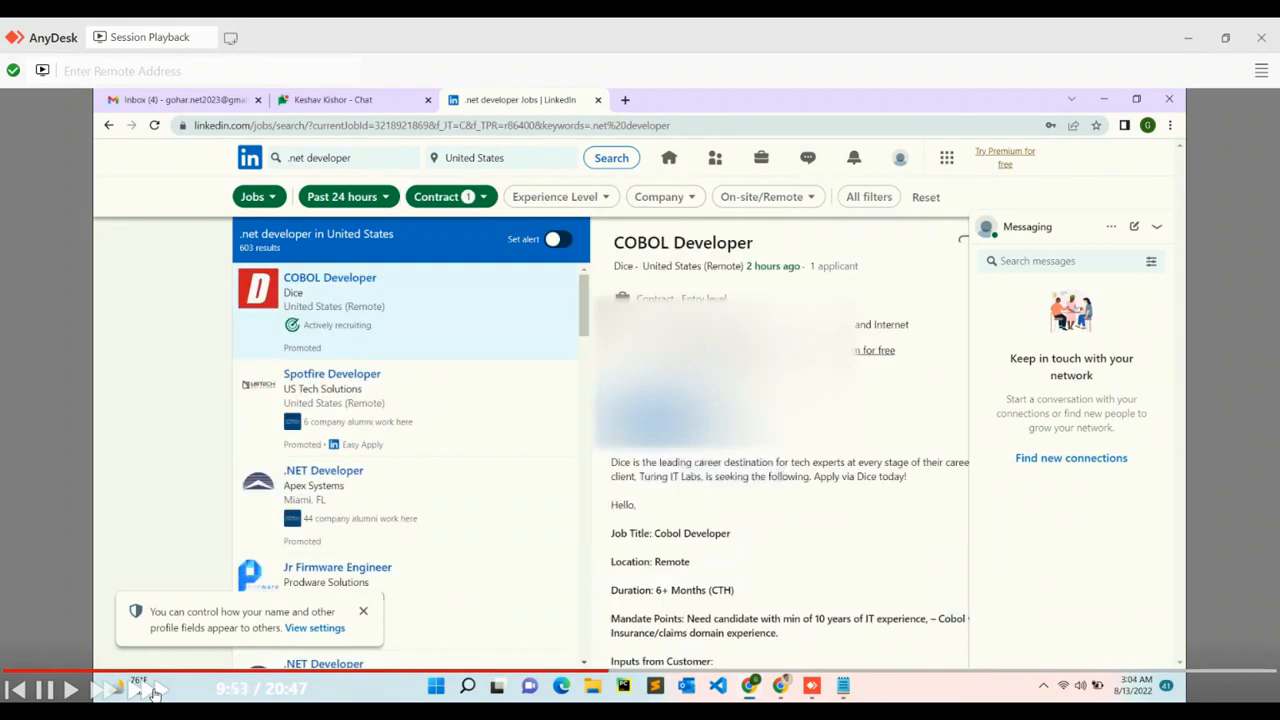
left_click(868, 196)
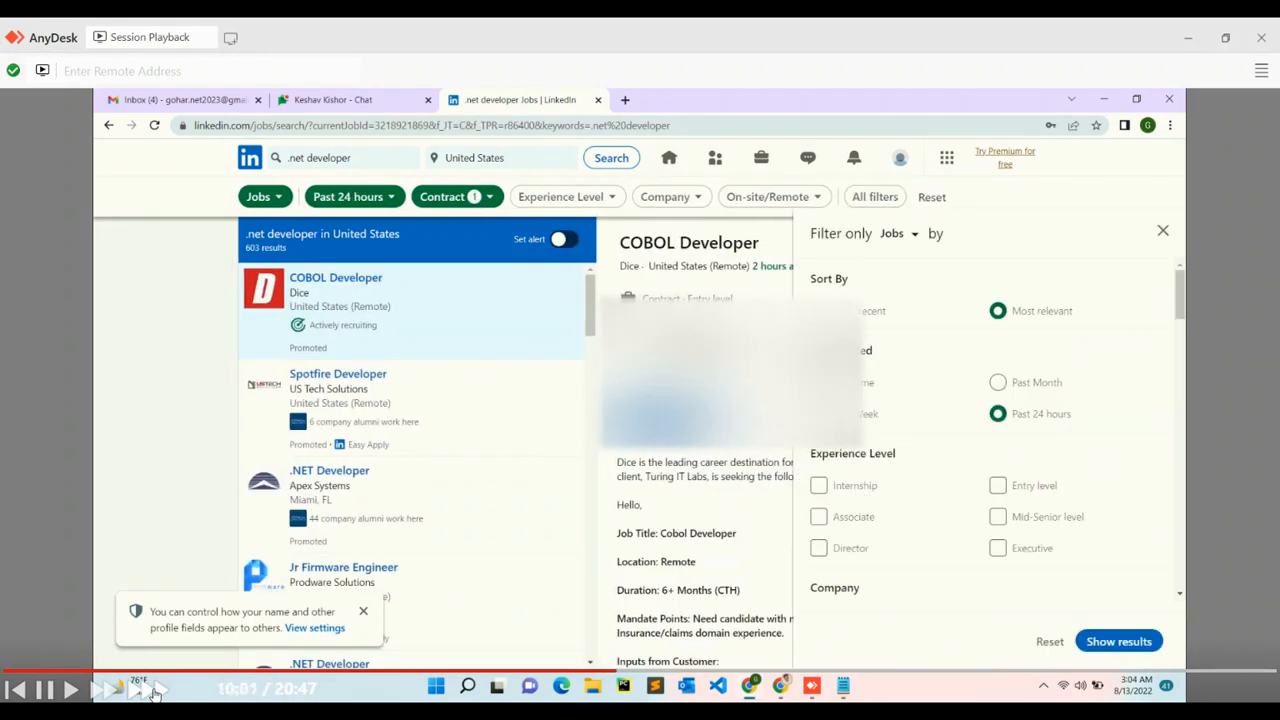
scroll("down", 3)
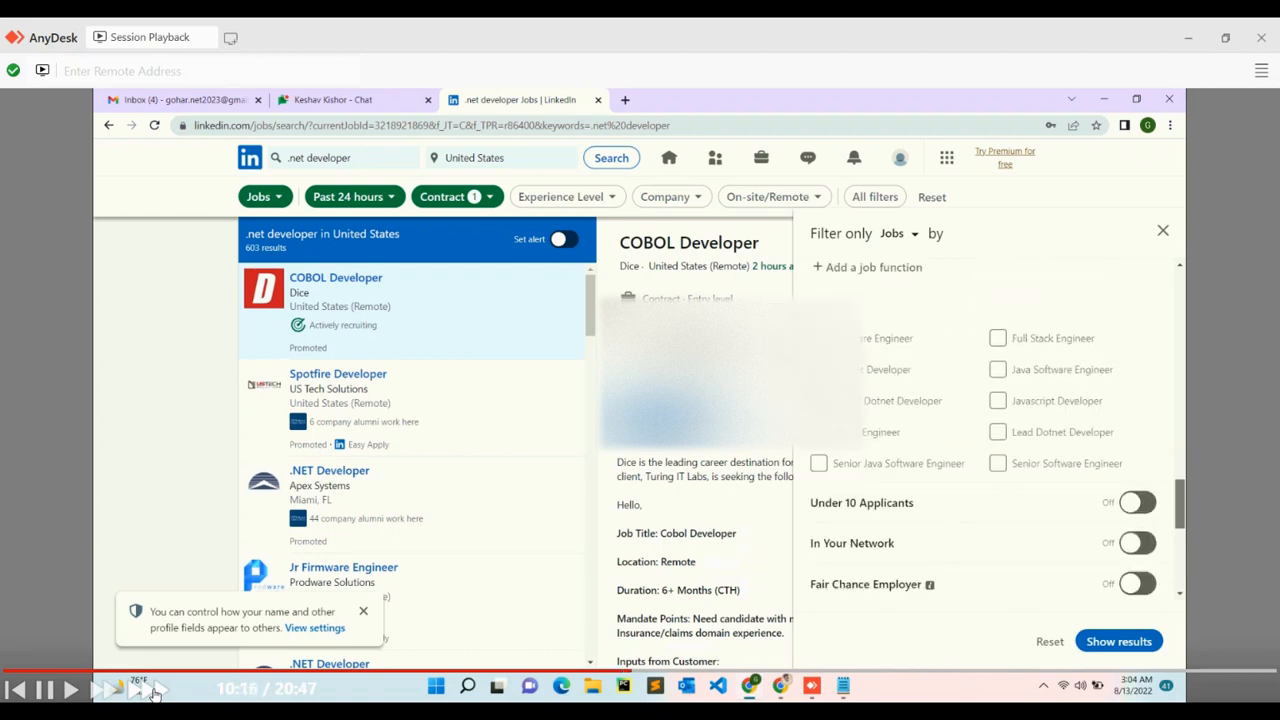
scroll("down", 3)
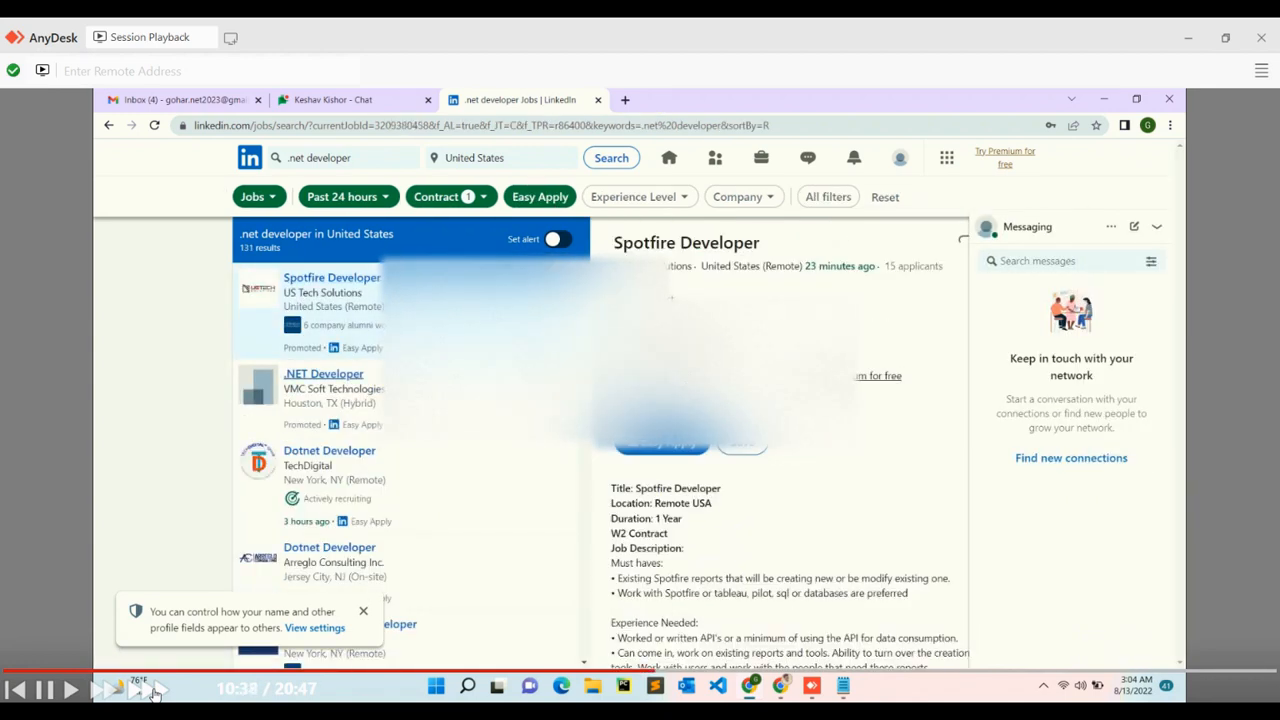
left_click(323, 373)
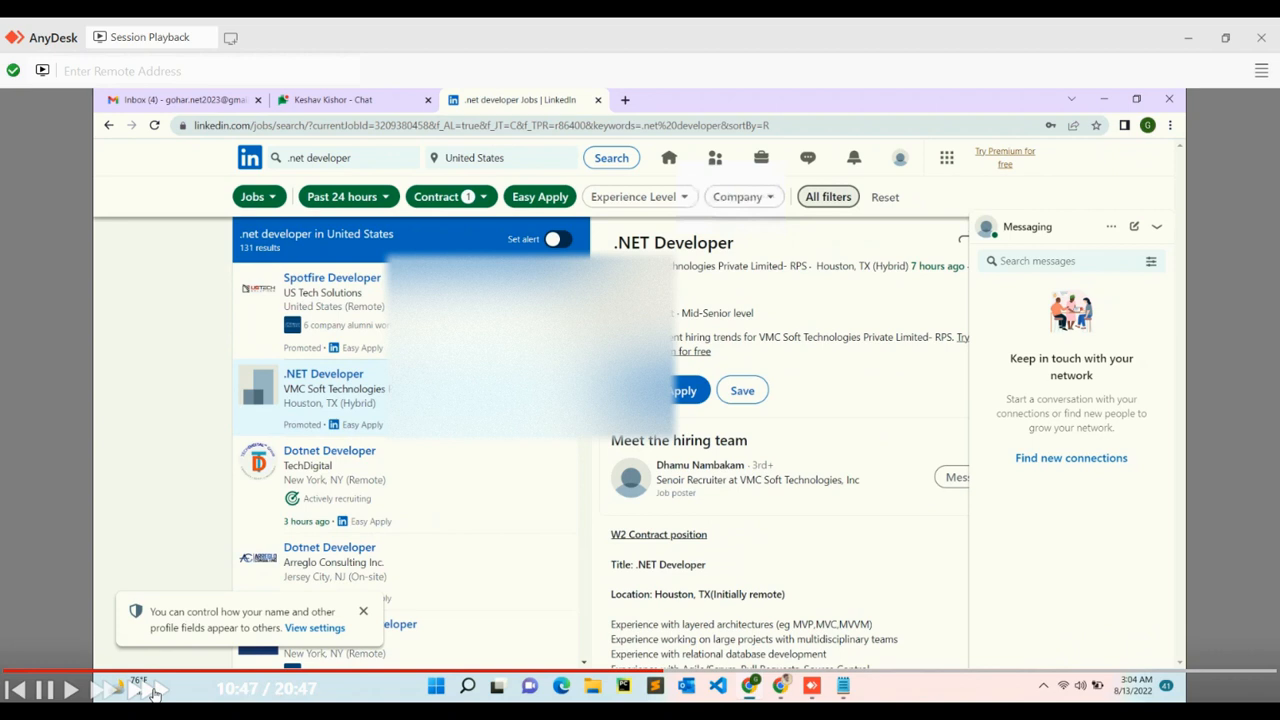
left_click(827, 196)
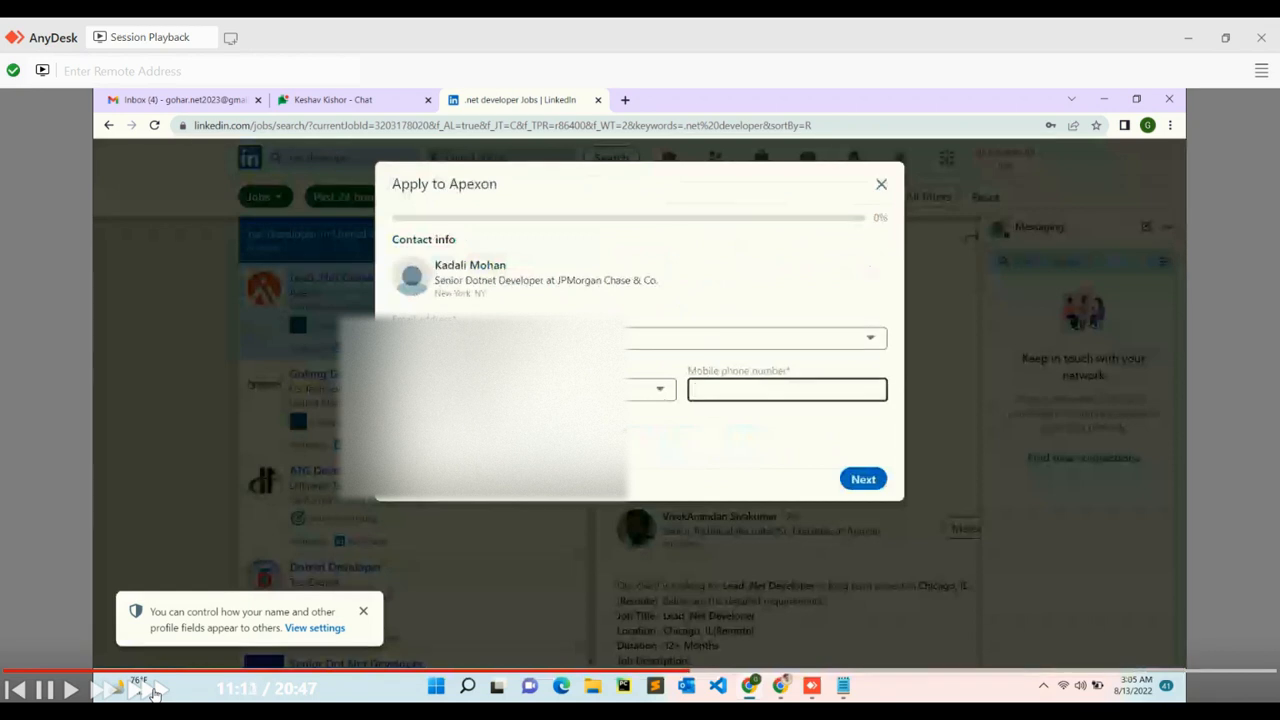
Step: Submit the Apexon Lead .Net Developer Easy Apply with saved resume and experience answers
left_click(862, 478)
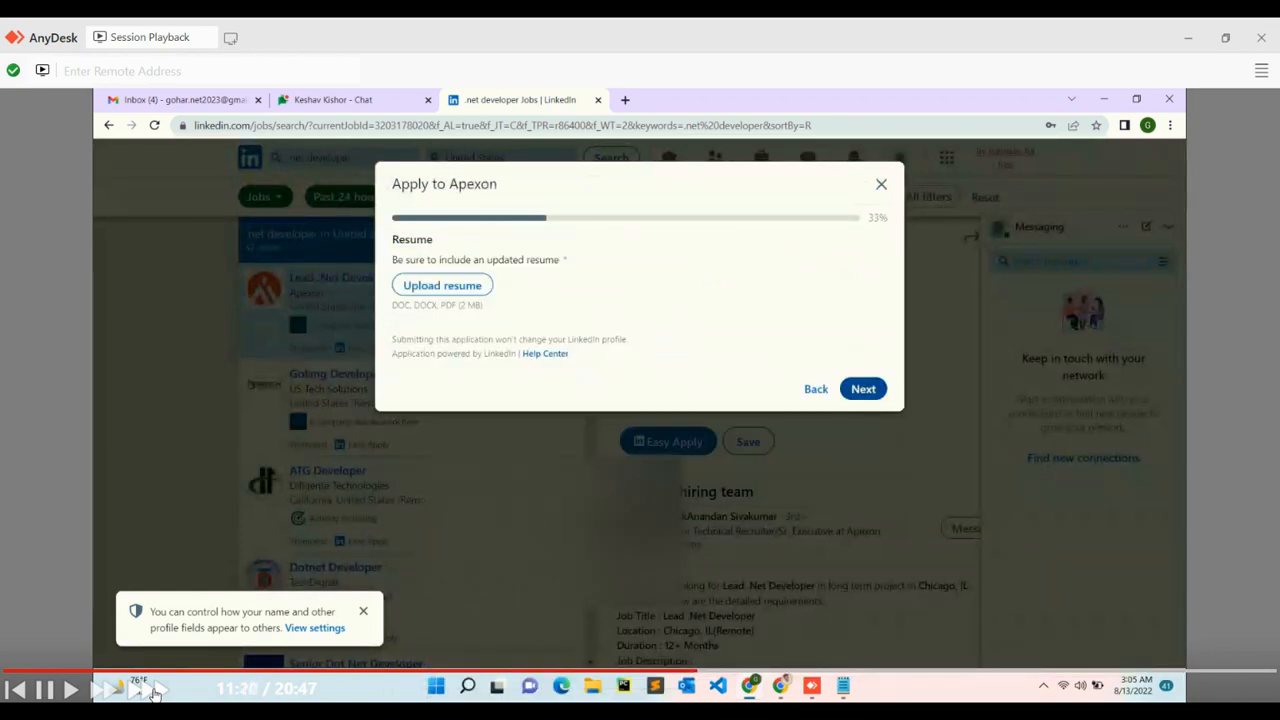
left_click(442, 285)
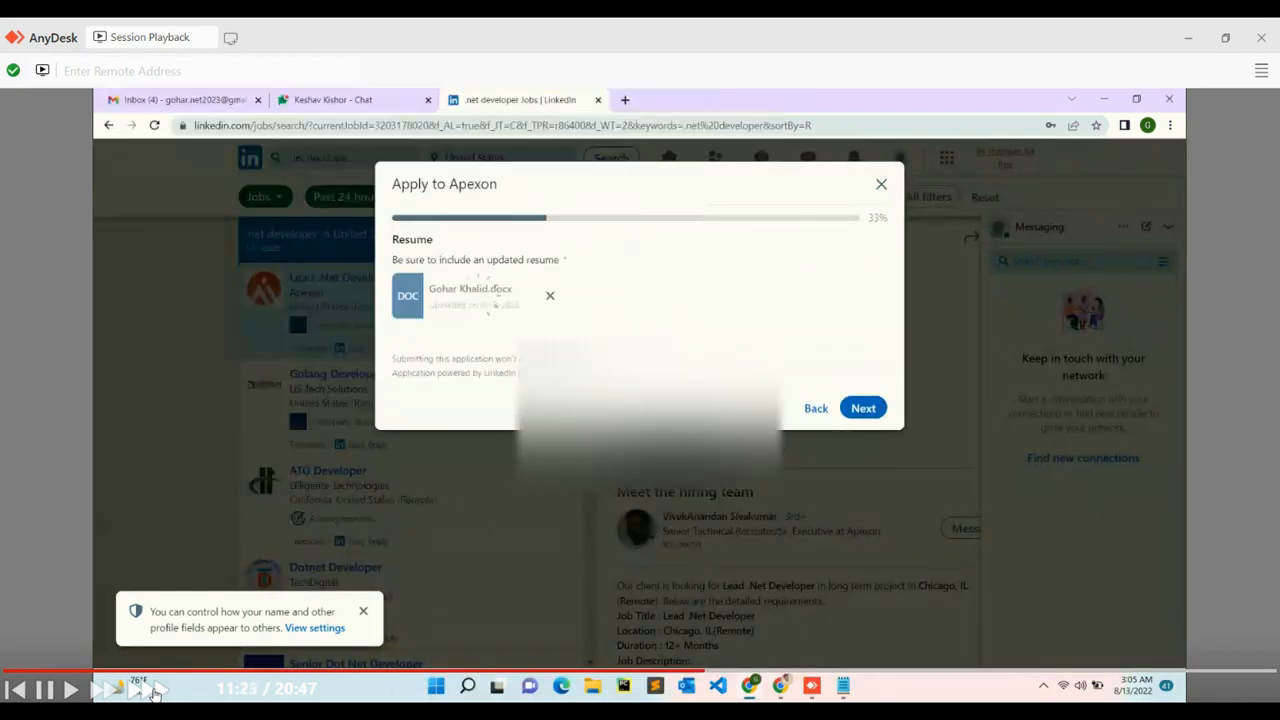
left_click(862, 408)
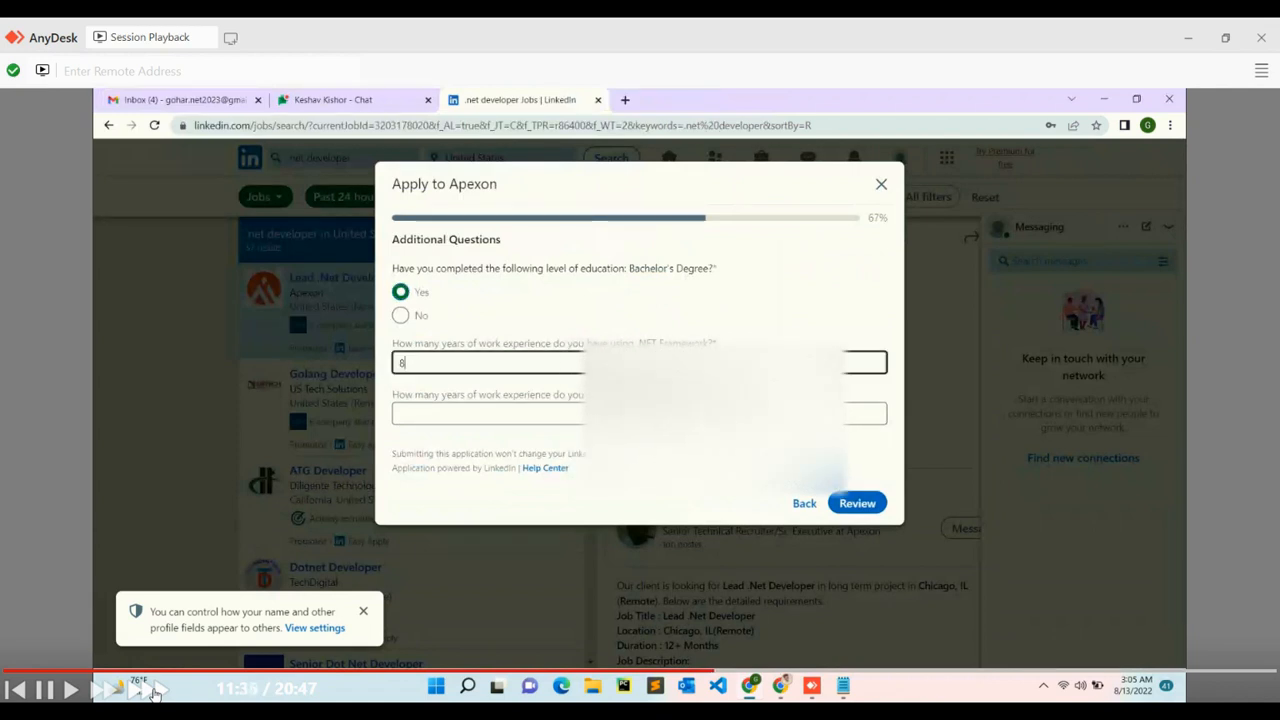
left_click(857, 503)
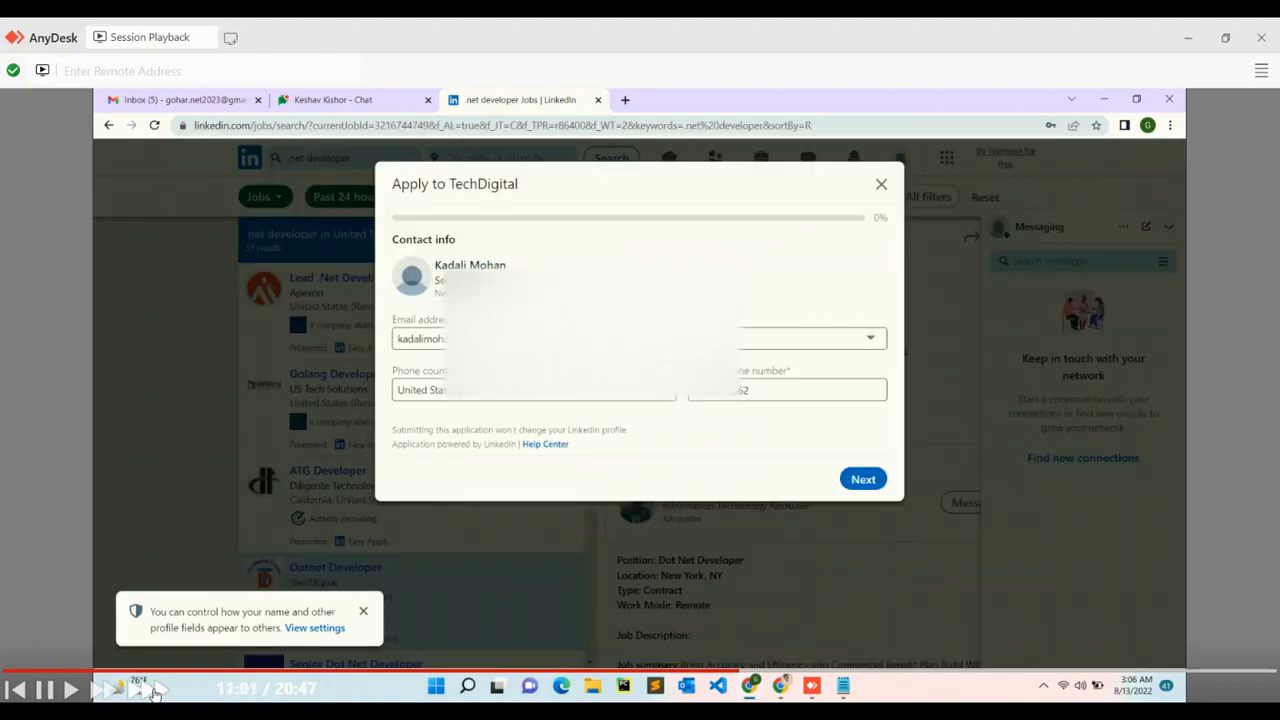
Step: Submit the TechDigital Dotnet Developer Easy Apply through contact, resume and review steps
left_click(862, 478)
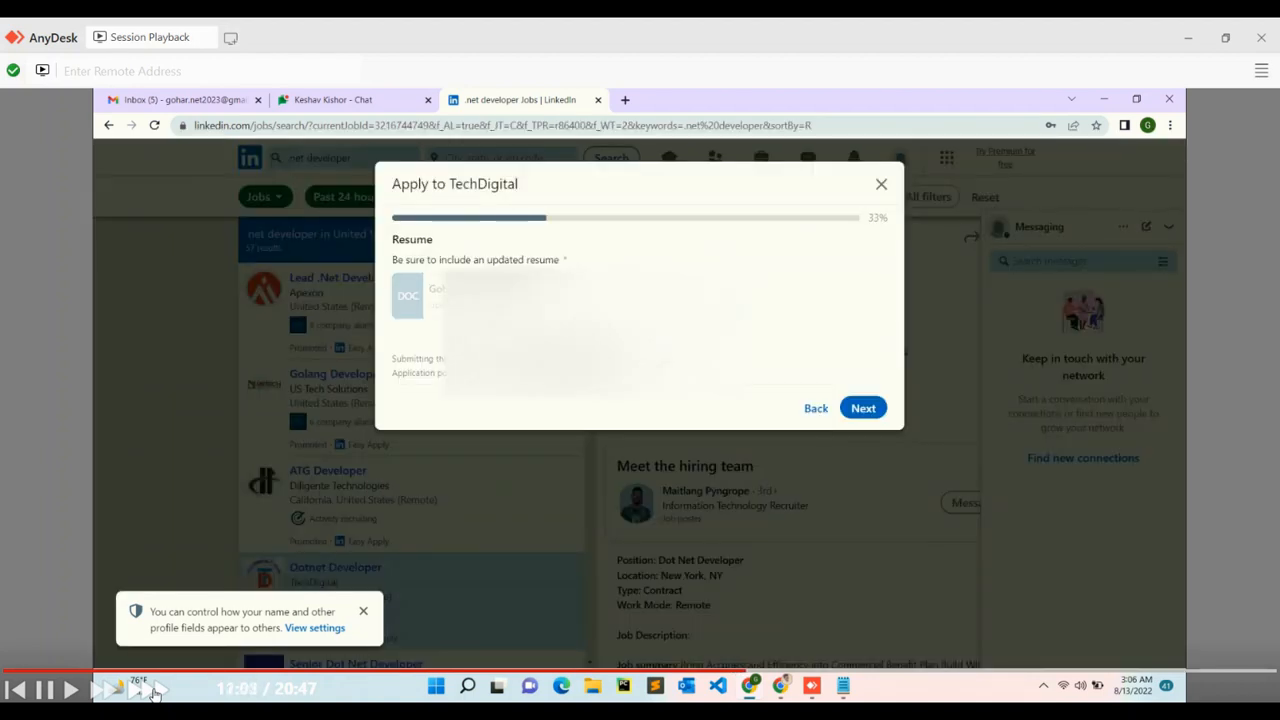
left_click(862, 407)
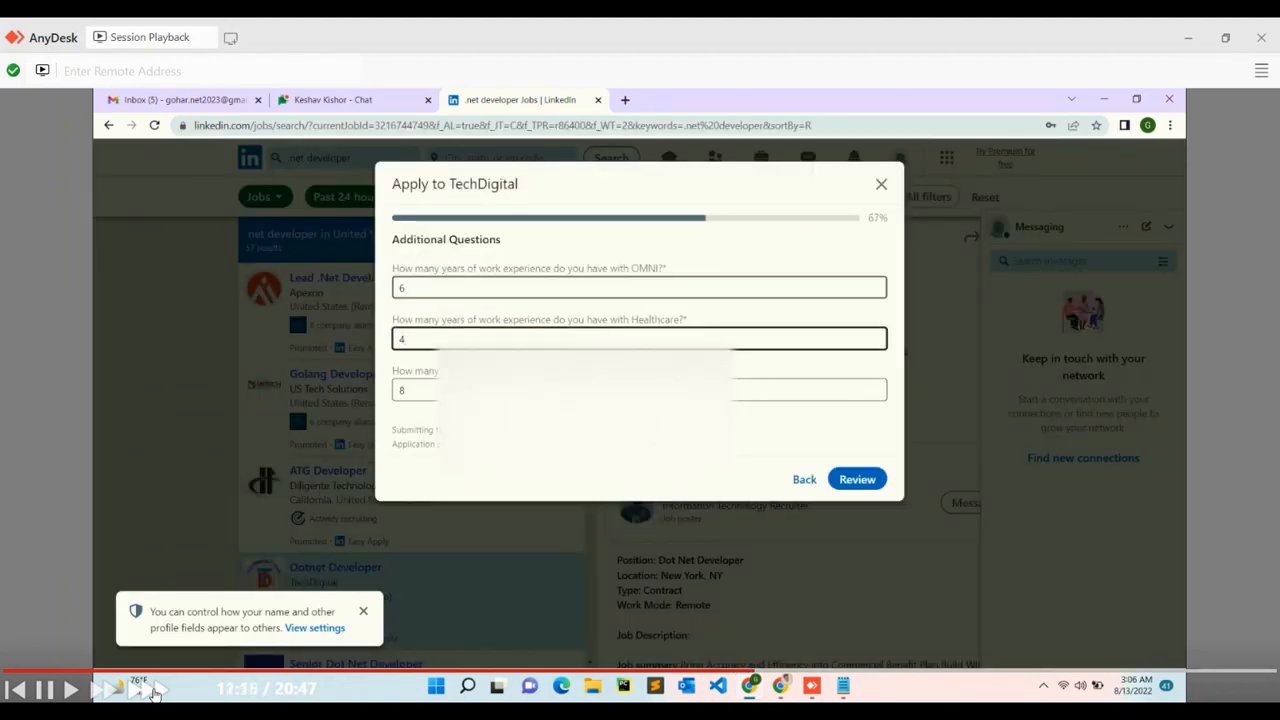
left_click(857, 479)
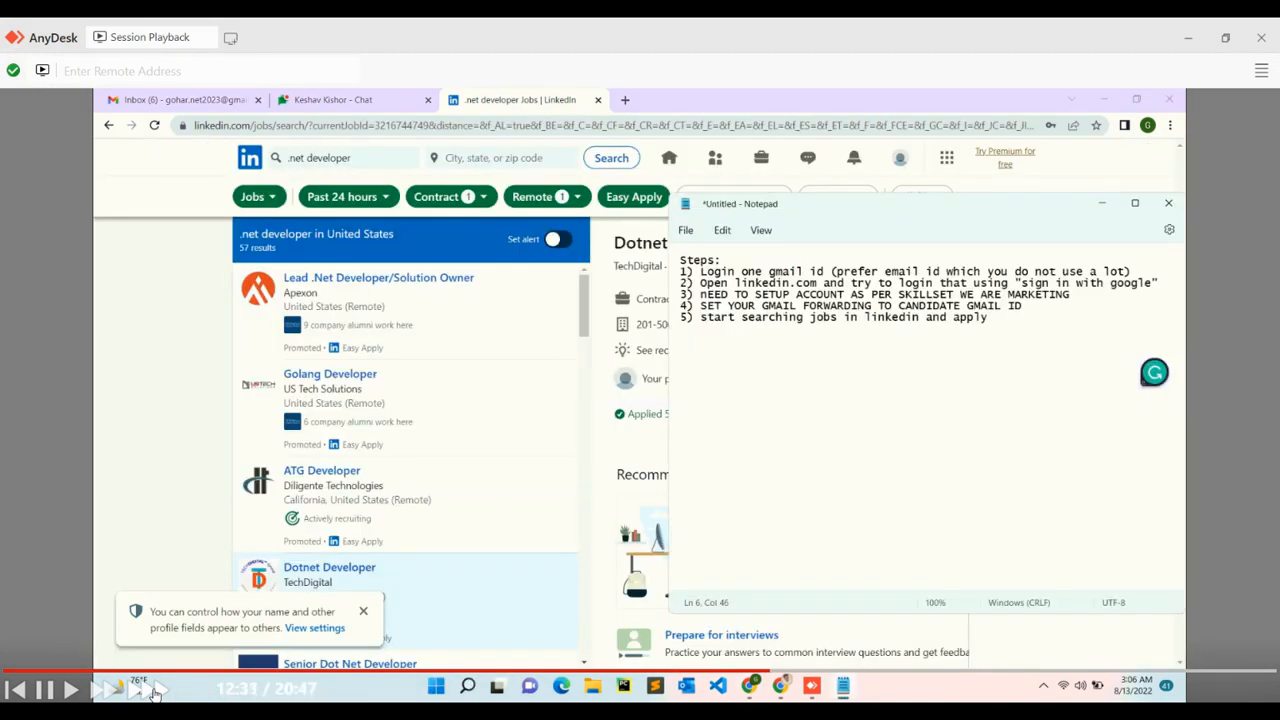
Step: Add step 6 in Notepad: first apply to Easy Apply jobs
type("6) first apply j")
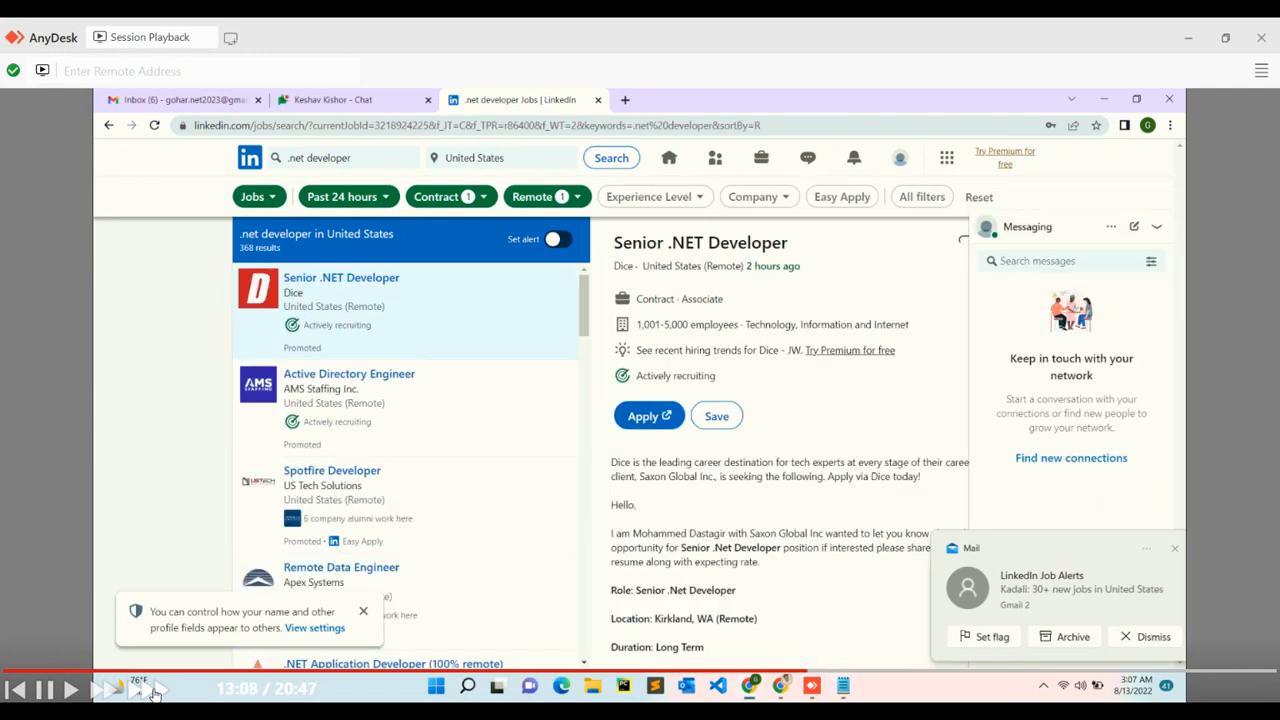
Step: Start and close Easy Apply on VMC Soft Dotnet Developer, then view the REMOTE Senior .NET Software Engineer listing
left_click(648, 415)
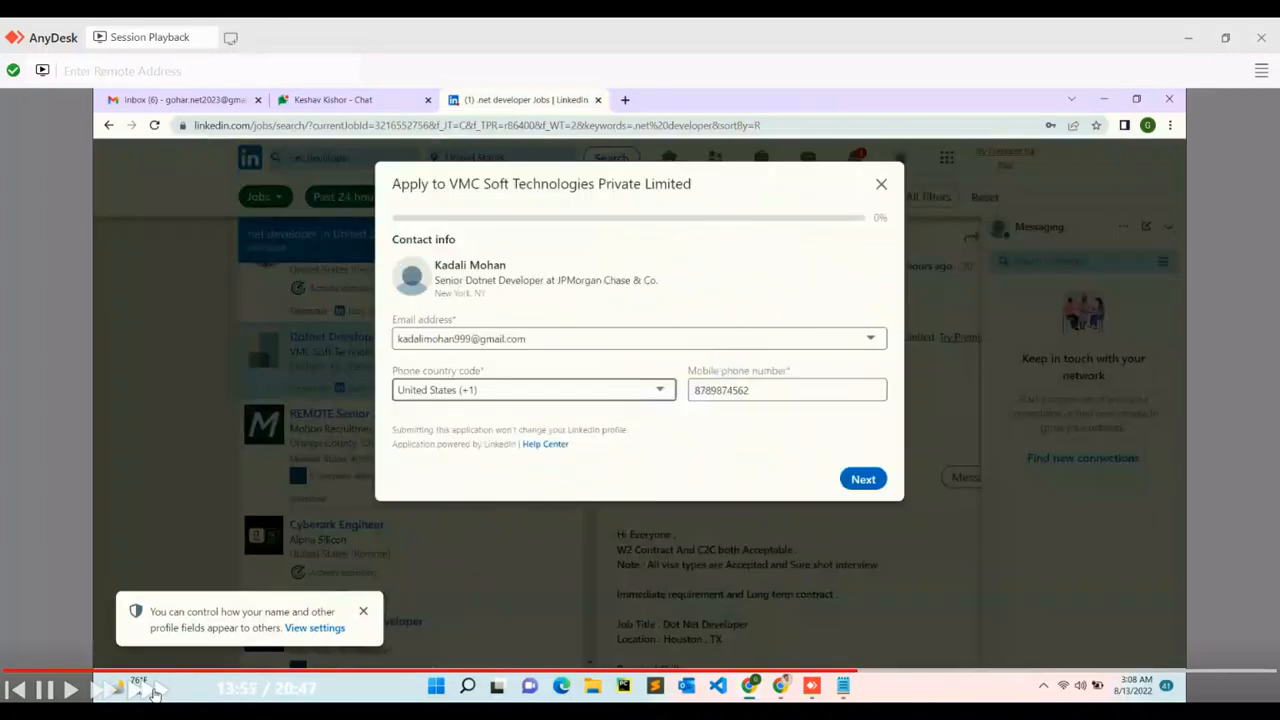
left_click(881, 183)
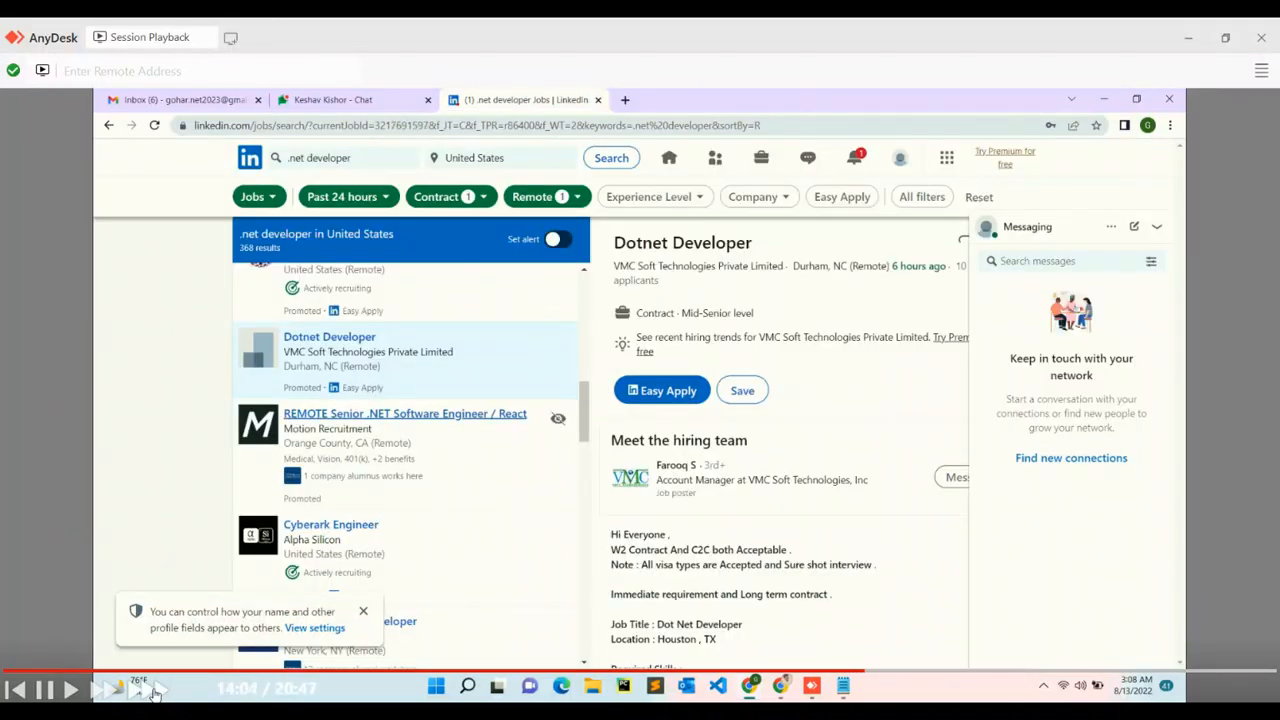
left_click(405, 413)
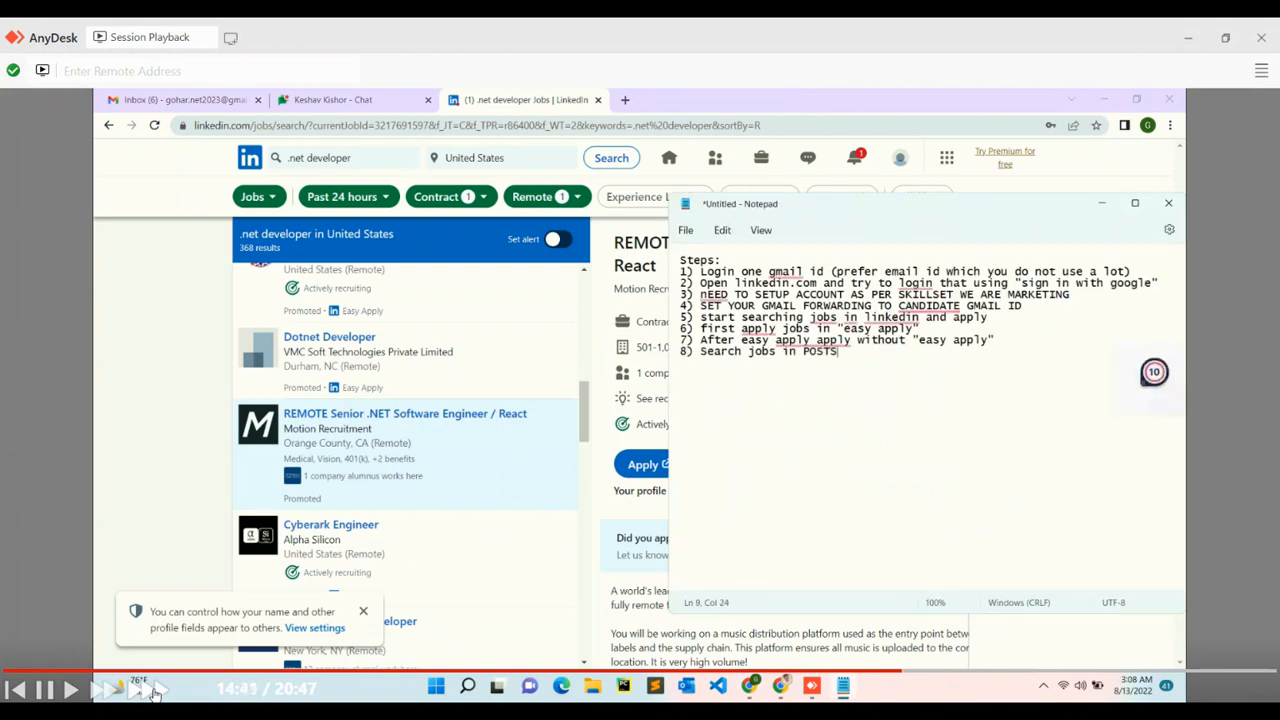
Step: Finish step 8 about searching posts, then show ".net developer" posts from the past 24 hours
type("of linkedin, fetch their")
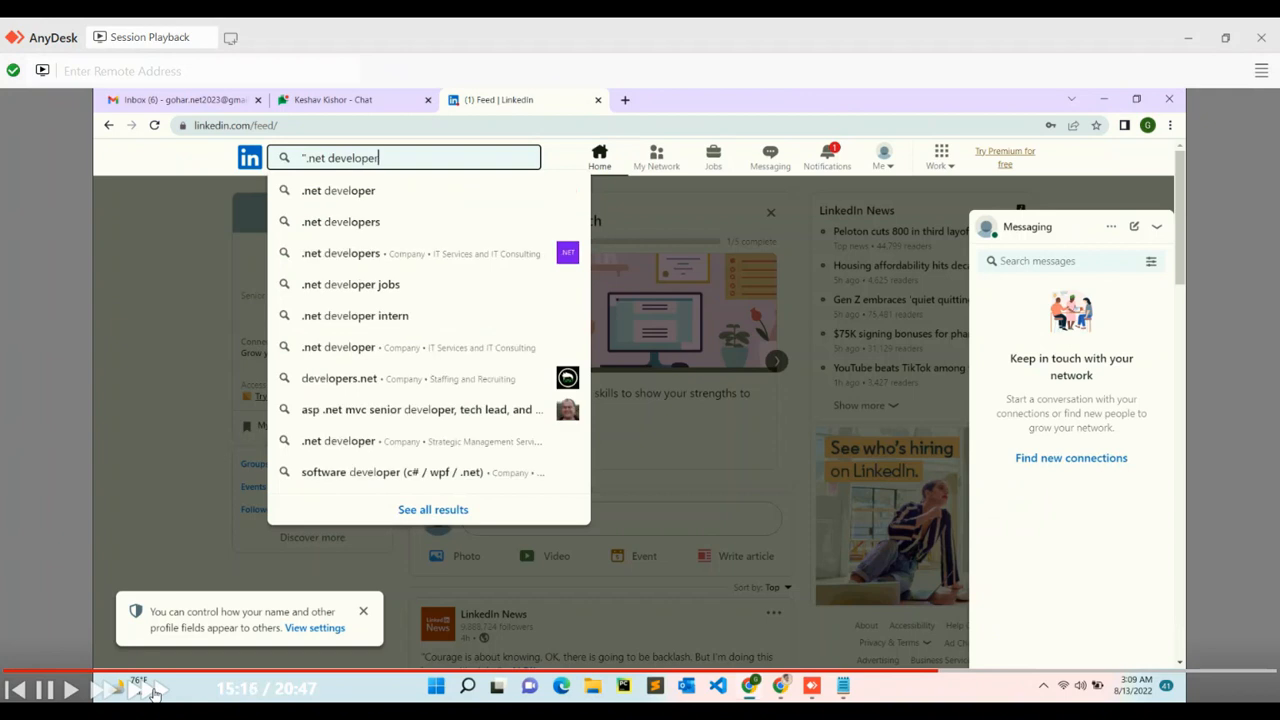
key("Return")
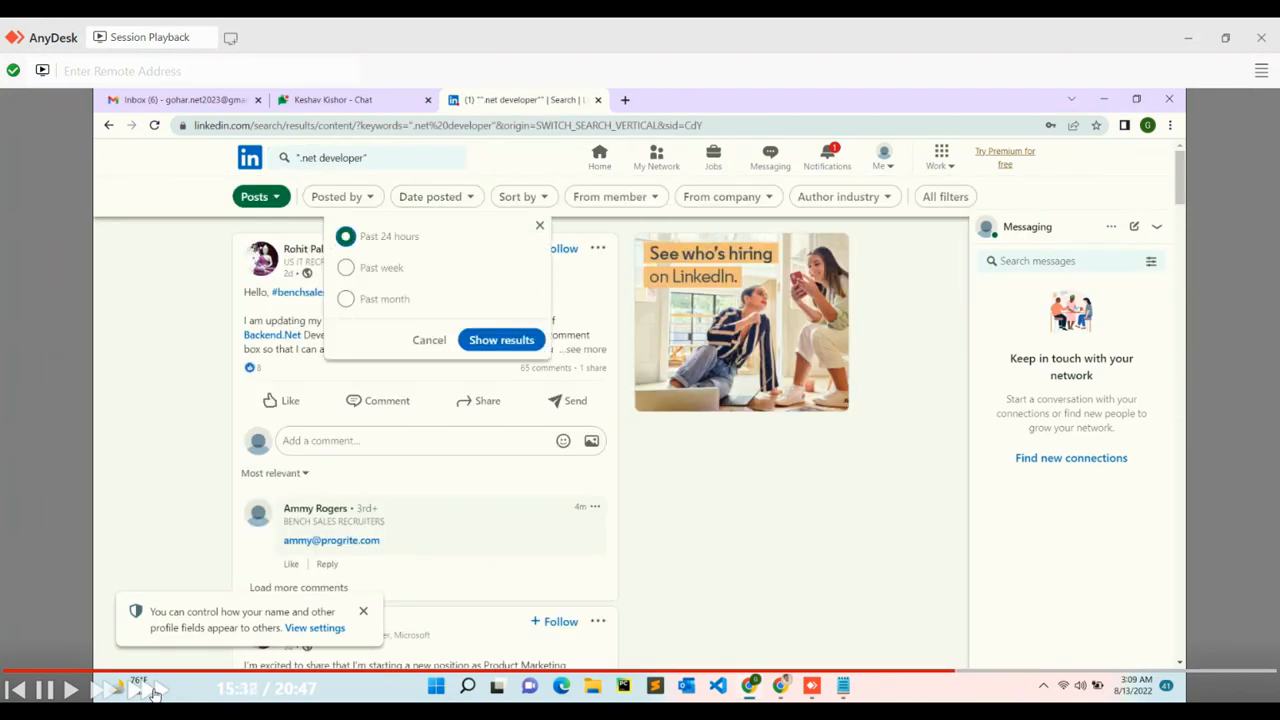
left_click(500, 339)
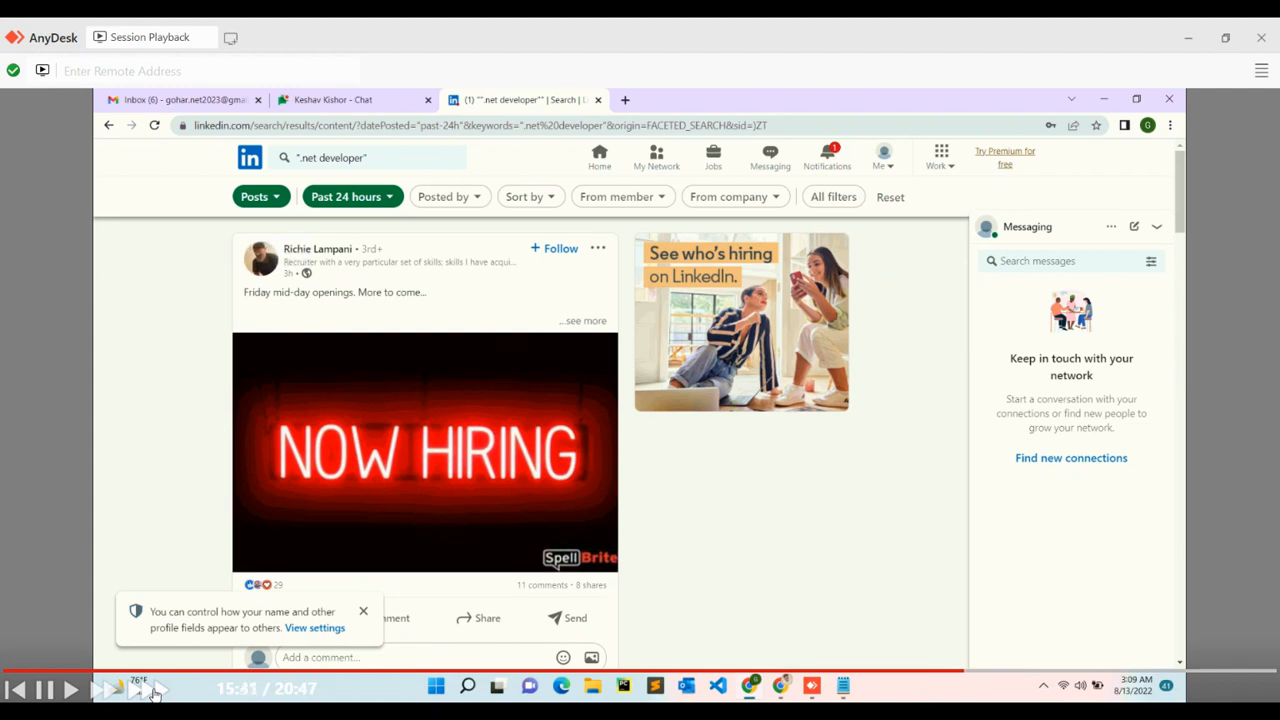
Step: Scroll through recent .NET developer hiring posts looking for recruiter email addresses
scroll("down", 3)
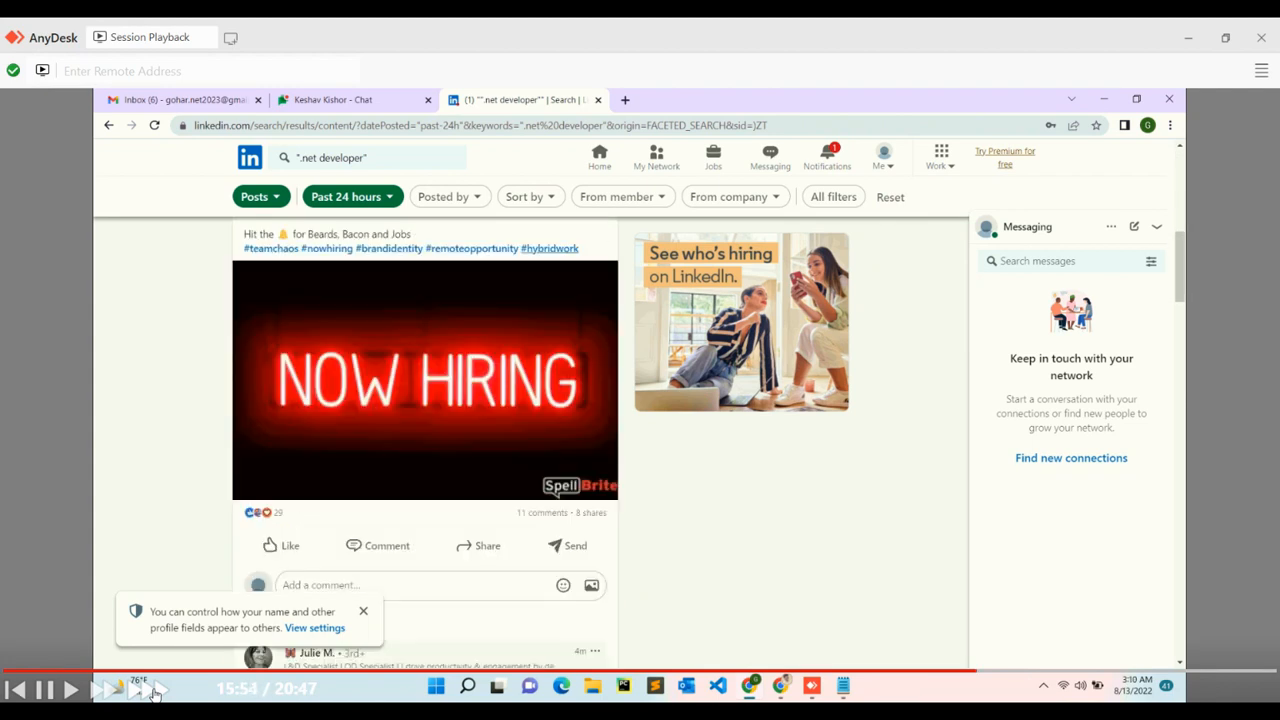
scroll("down", 3)
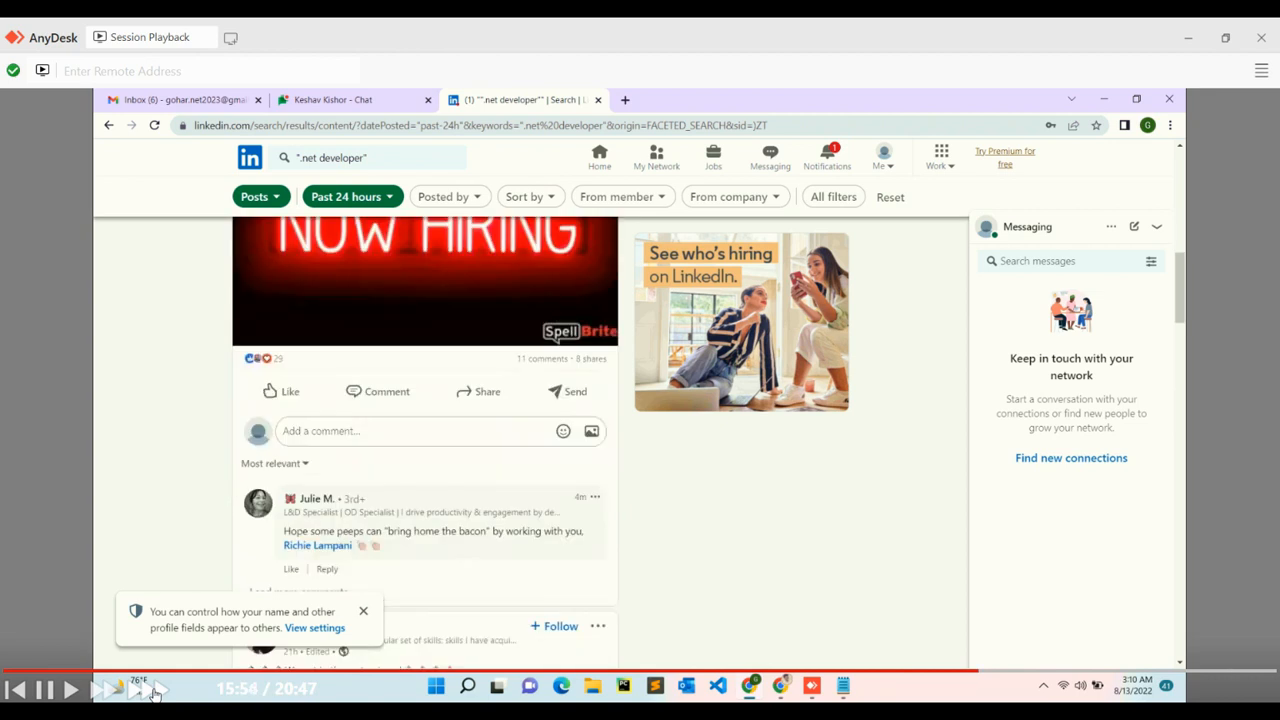
scroll("down", 3)
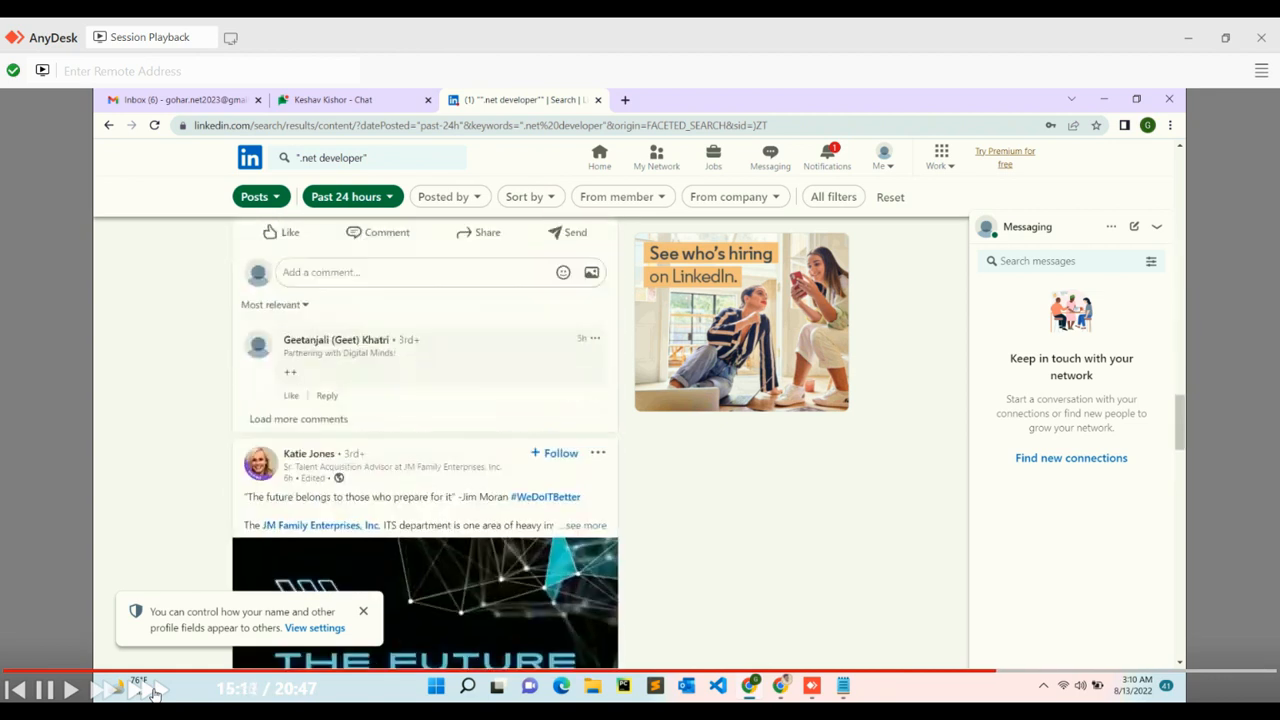
scroll("up", 3)
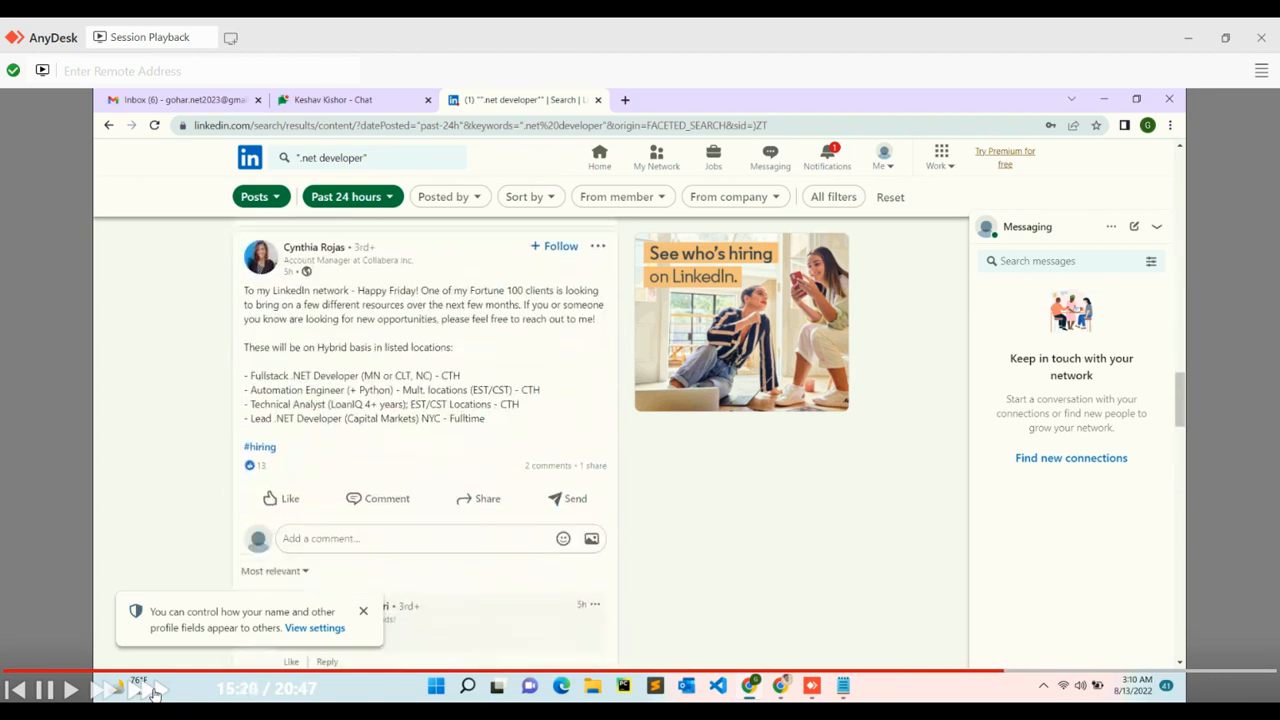
scroll("down", 3)
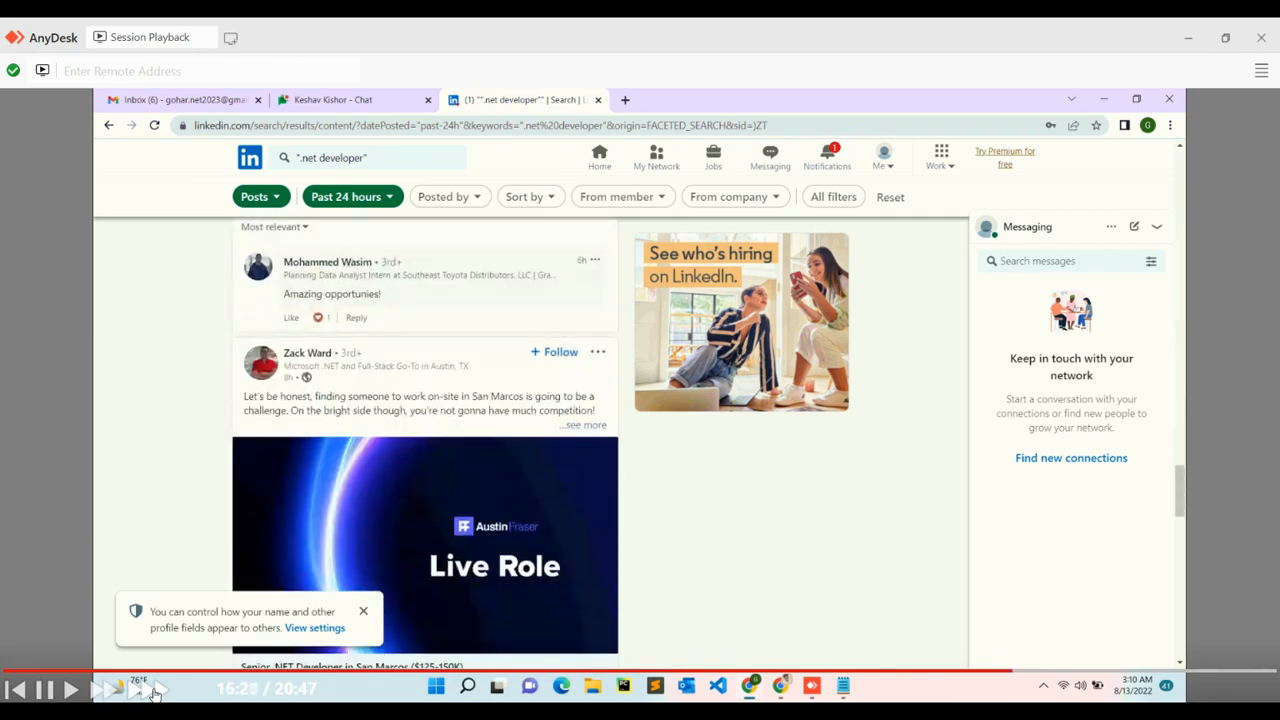
scroll("down", 3)
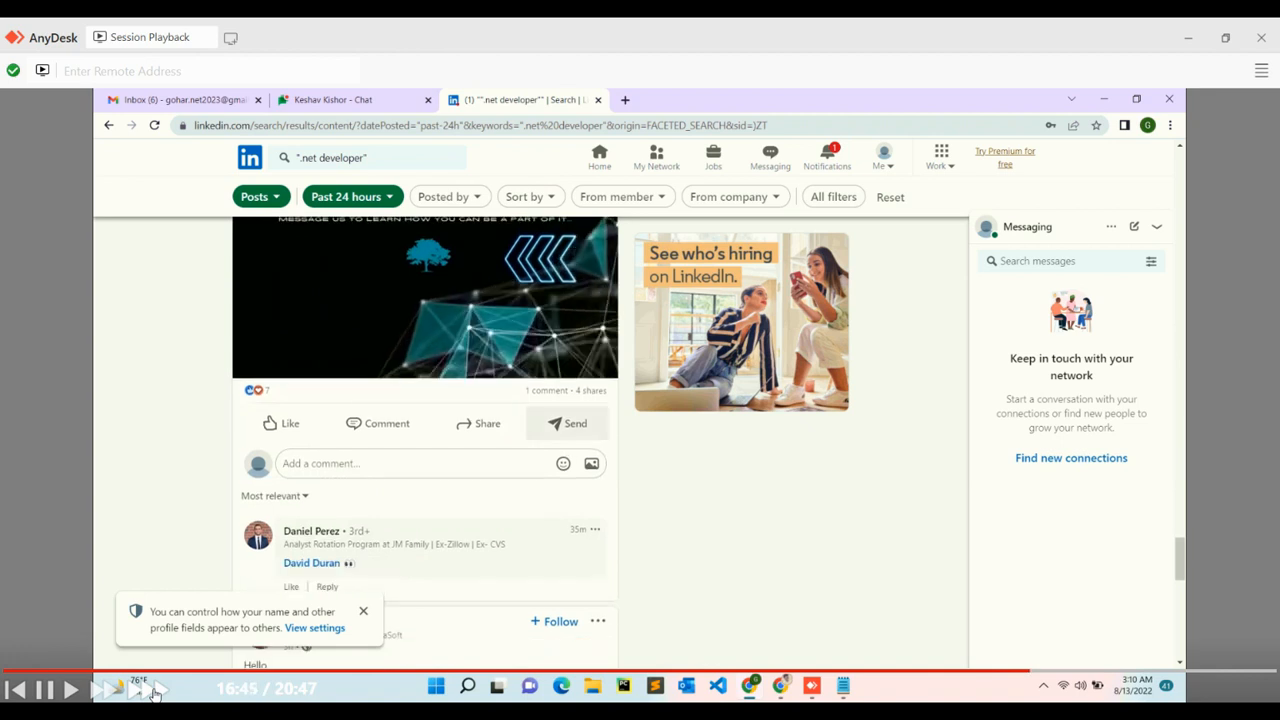
scroll("down", 3)
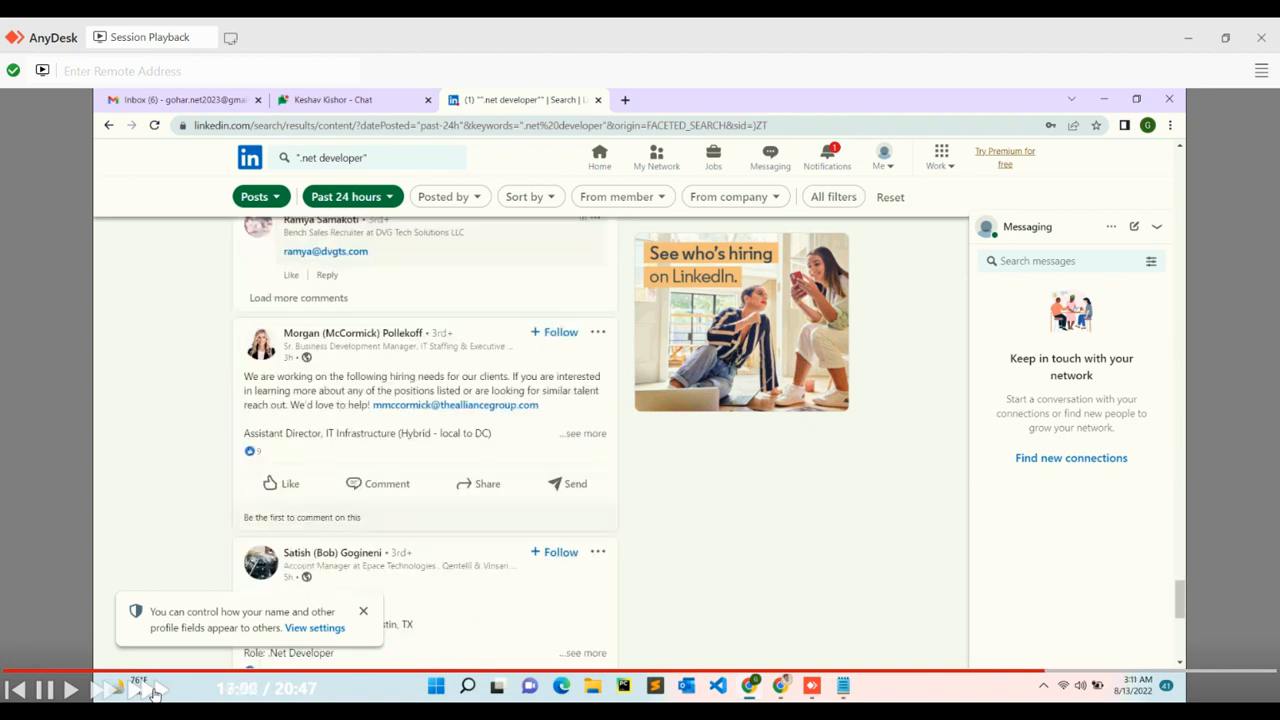